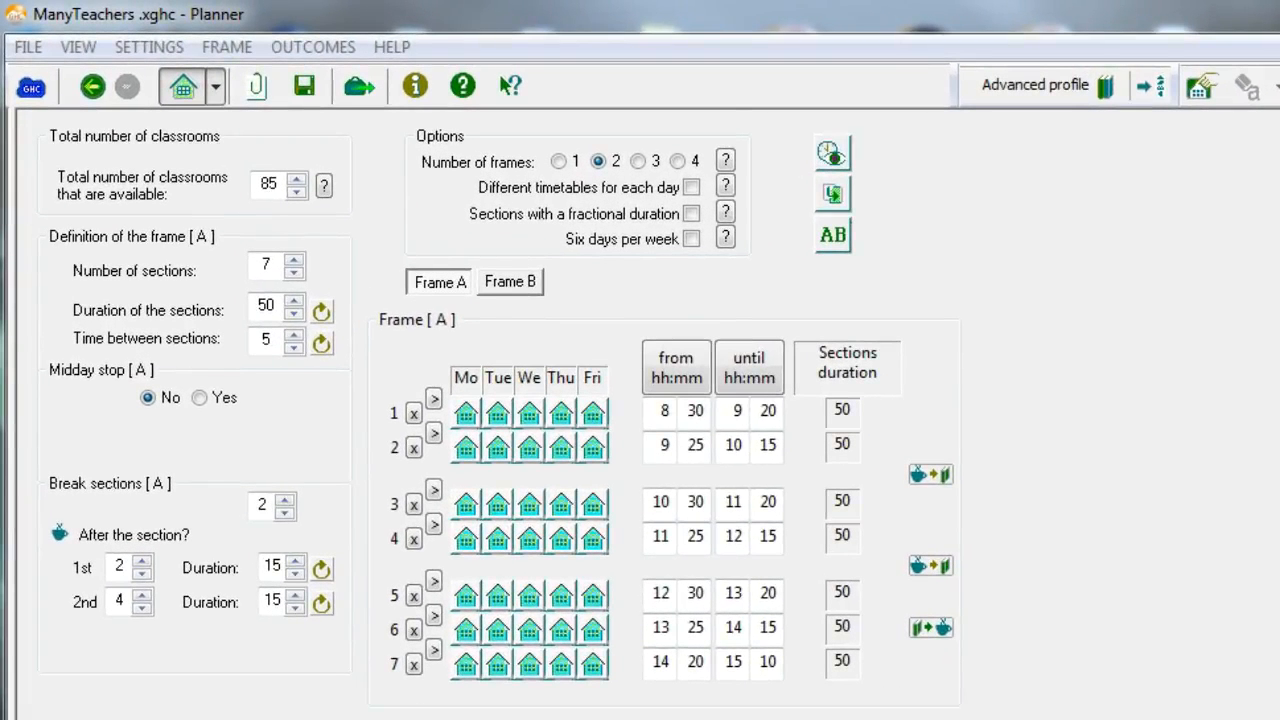
# Review the Faculty list, checking Amado's and Andrew's weekly time preferences.
pyautogui.click(1216, 10)
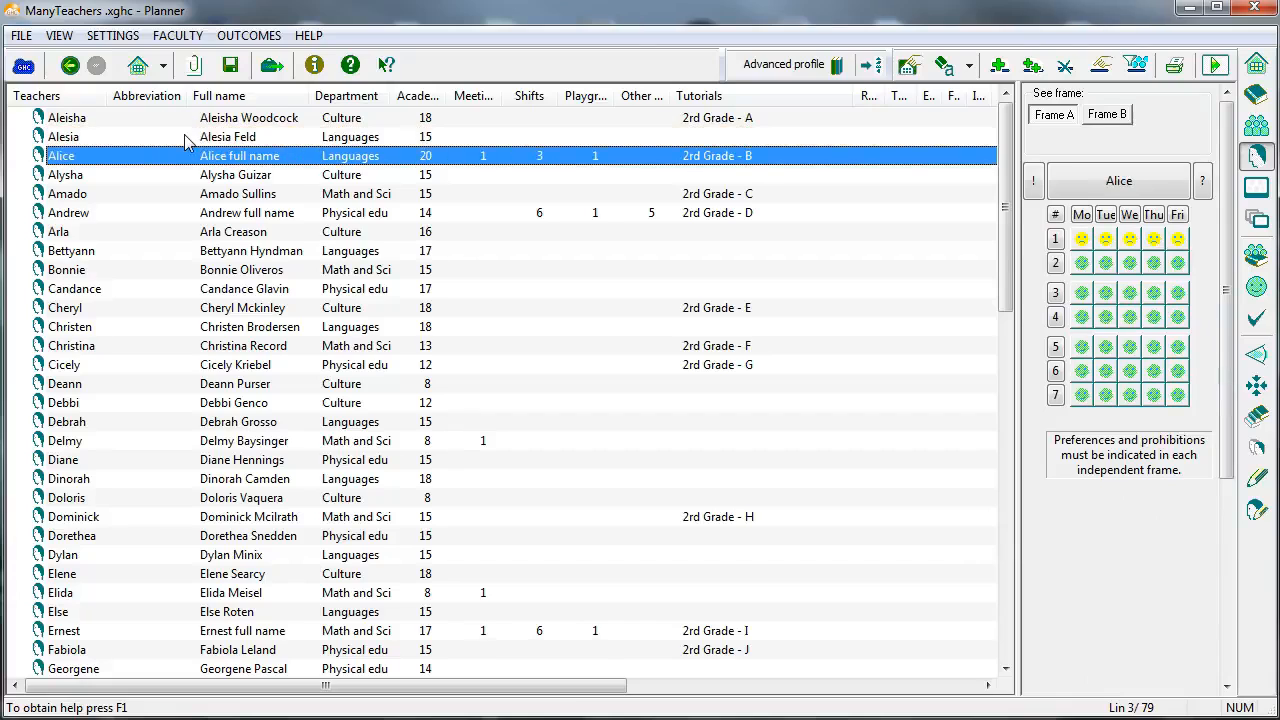
pyautogui.click(68, 192)
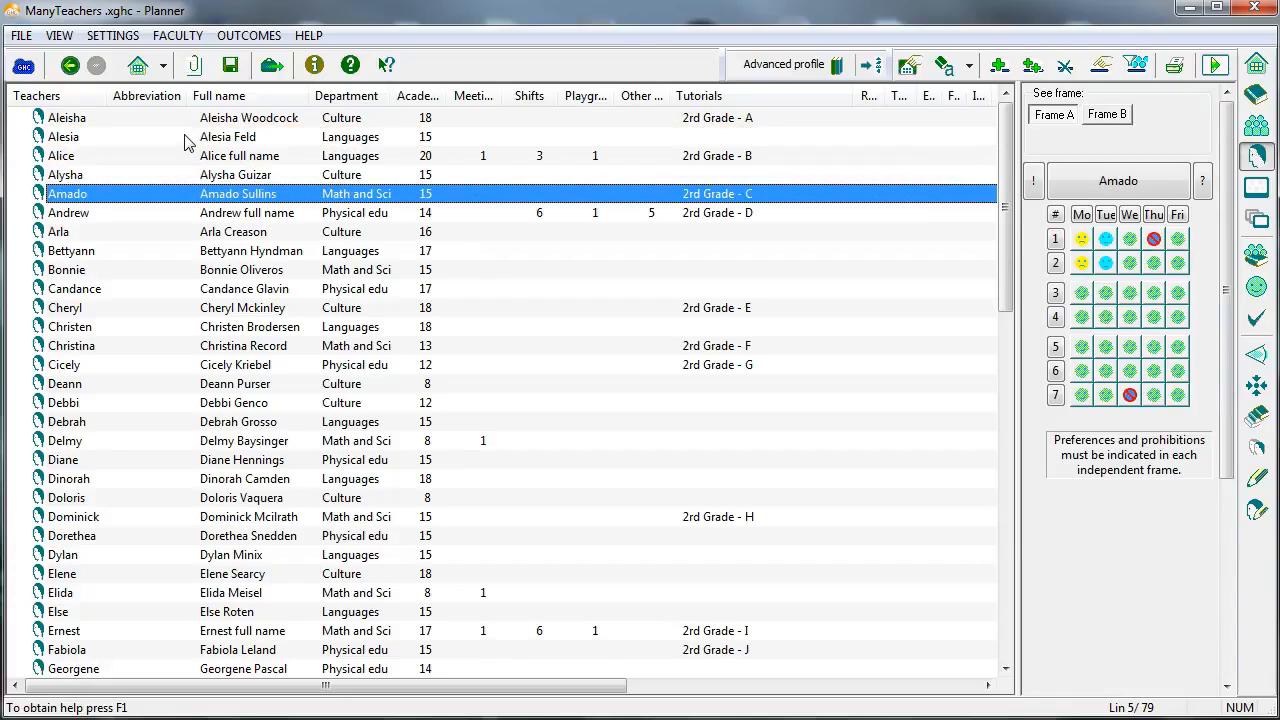
pyautogui.click(68, 212)
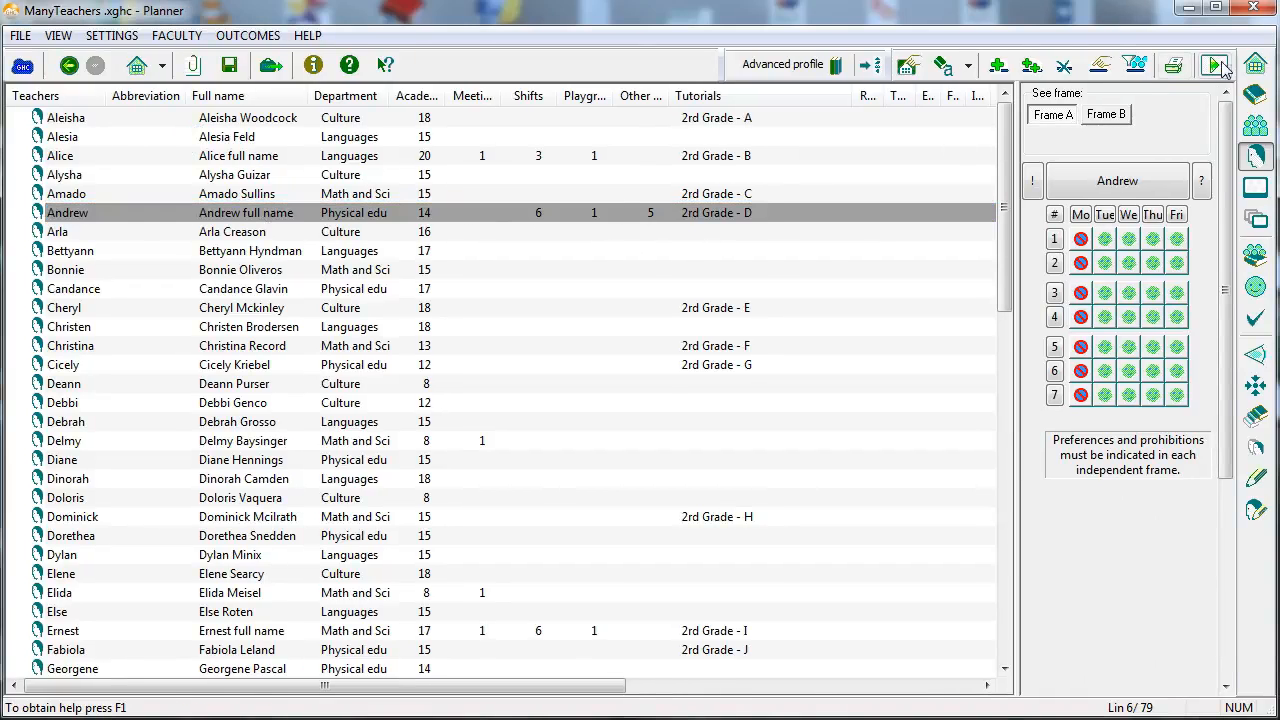
# Check the optimisation criteria weights and show the generated 2nd Grade - A timetable in EditHor.
pyautogui.click(1214, 64)
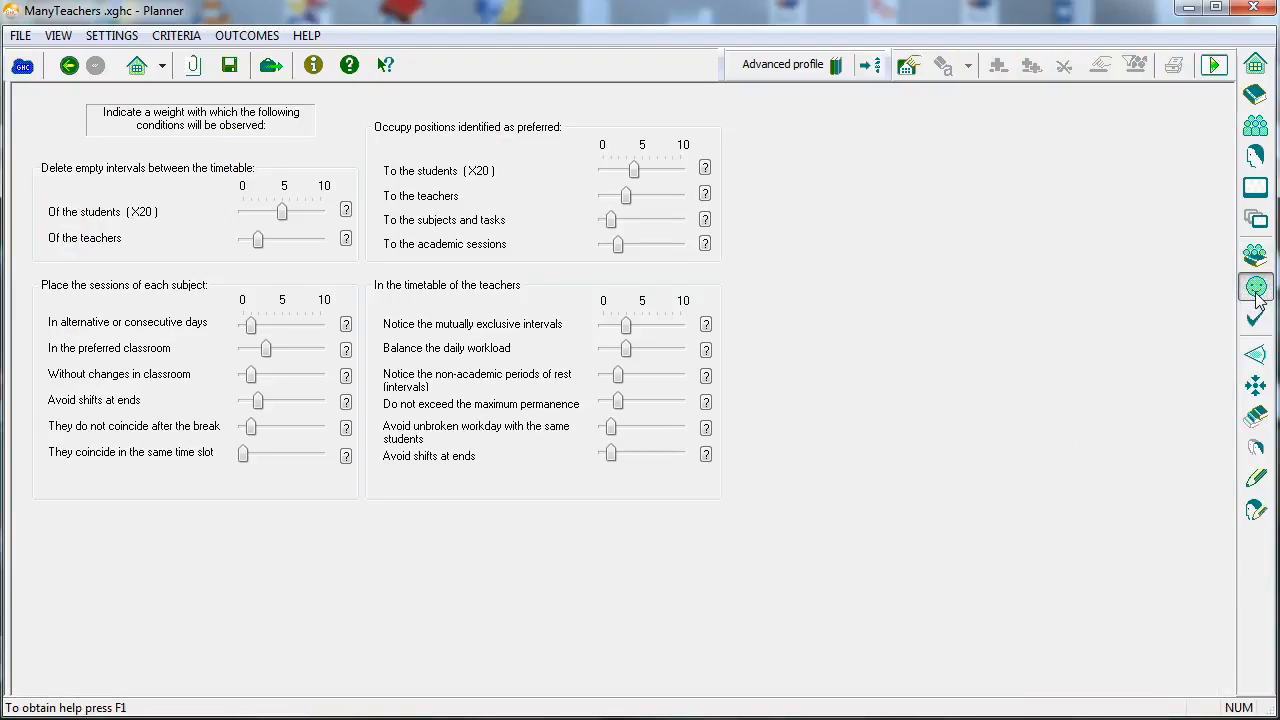
pyautogui.click(1212, 64)
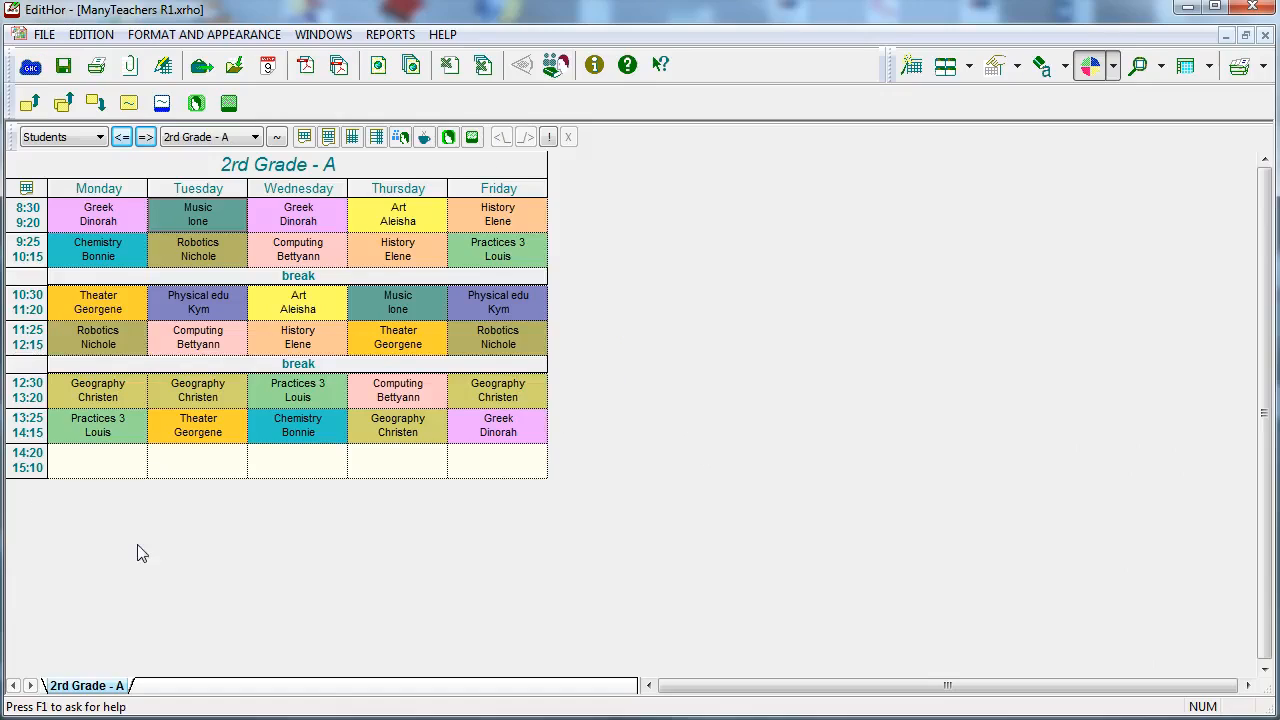
# Step to the 2nd Grade - D timetable, then switch to teachers and view another teacher's week.
pyautogui.click(144, 136)
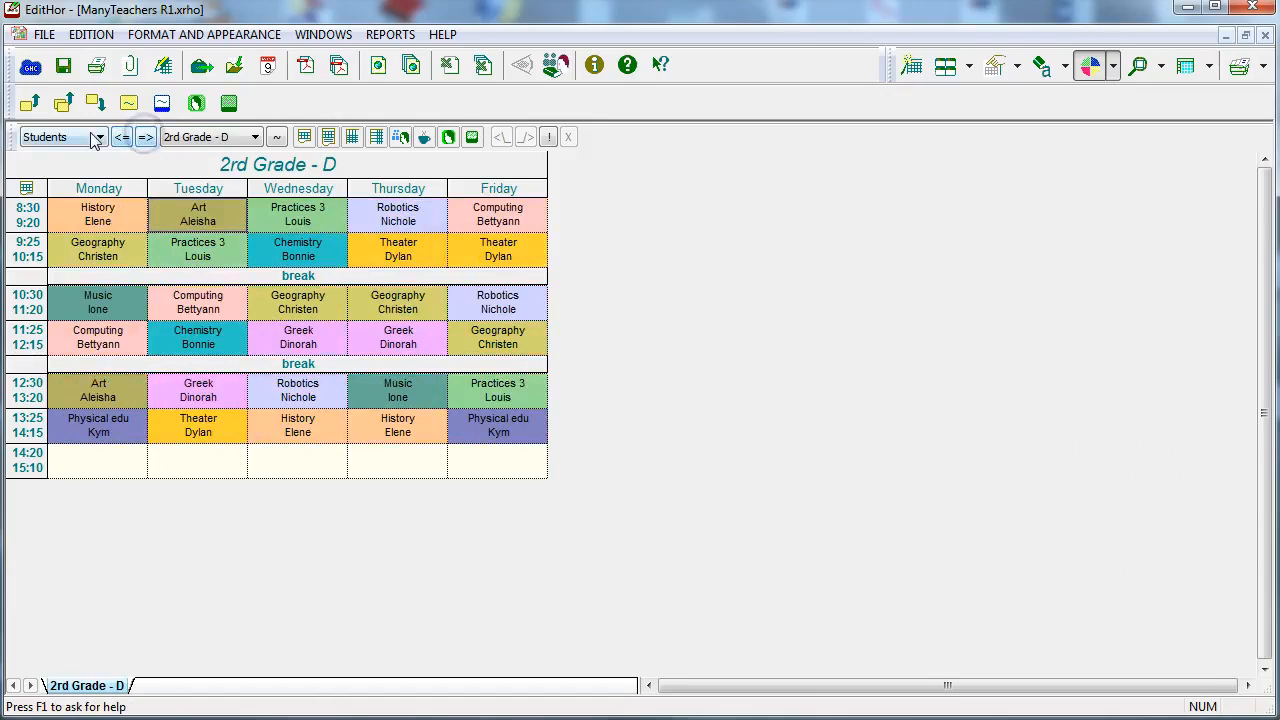
pyautogui.click(144, 136)
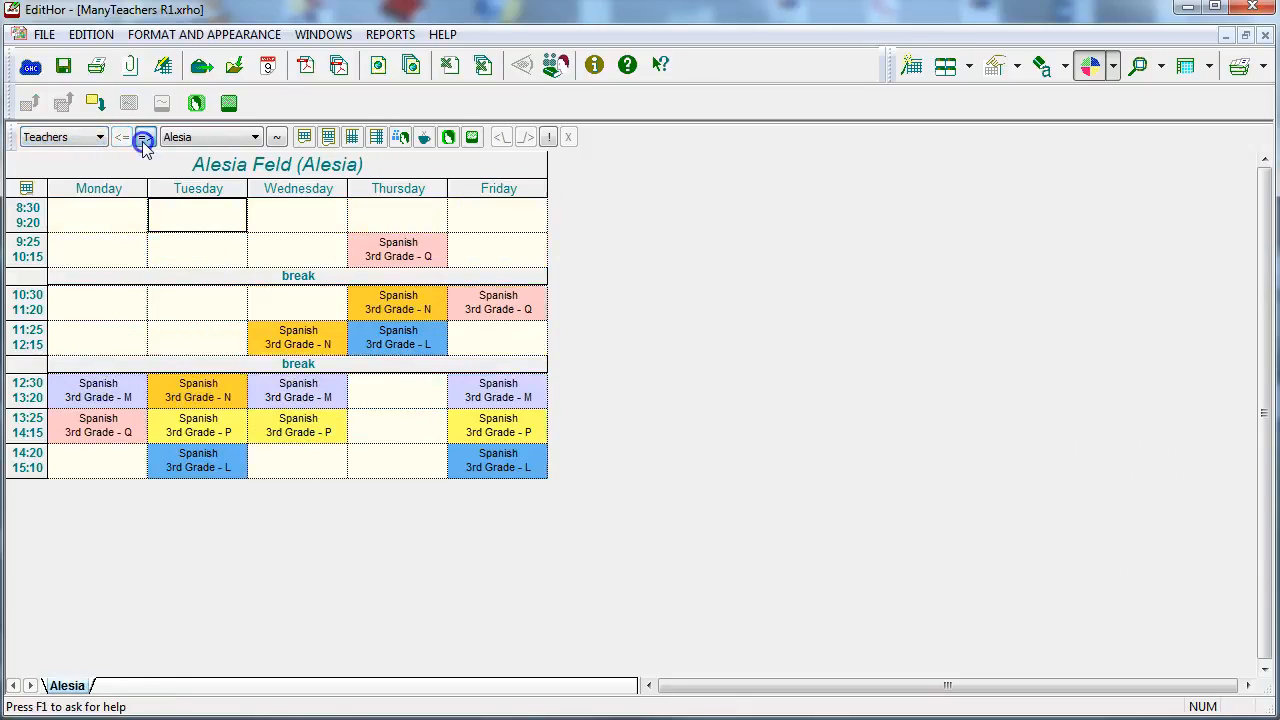
pyautogui.click(144, 136)
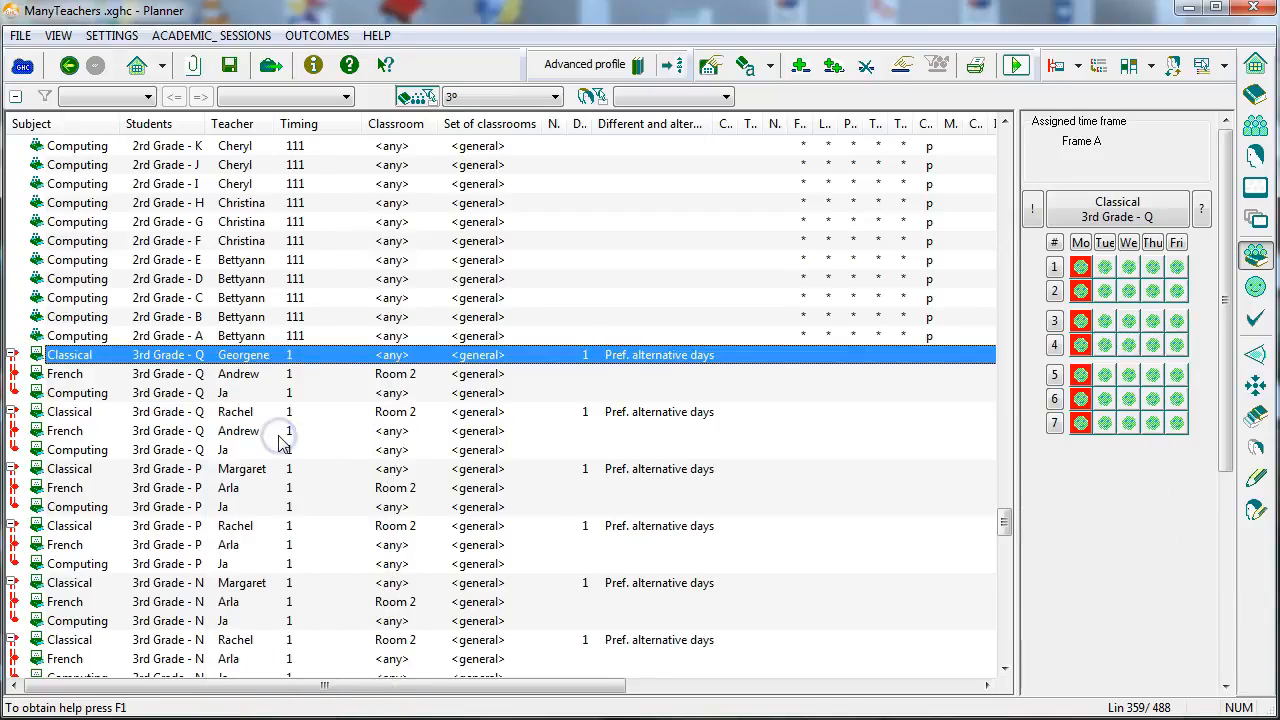
# Review the school-day frame, the Faculty list and the sets of classrooms.
pyautogui.click(136, 64)
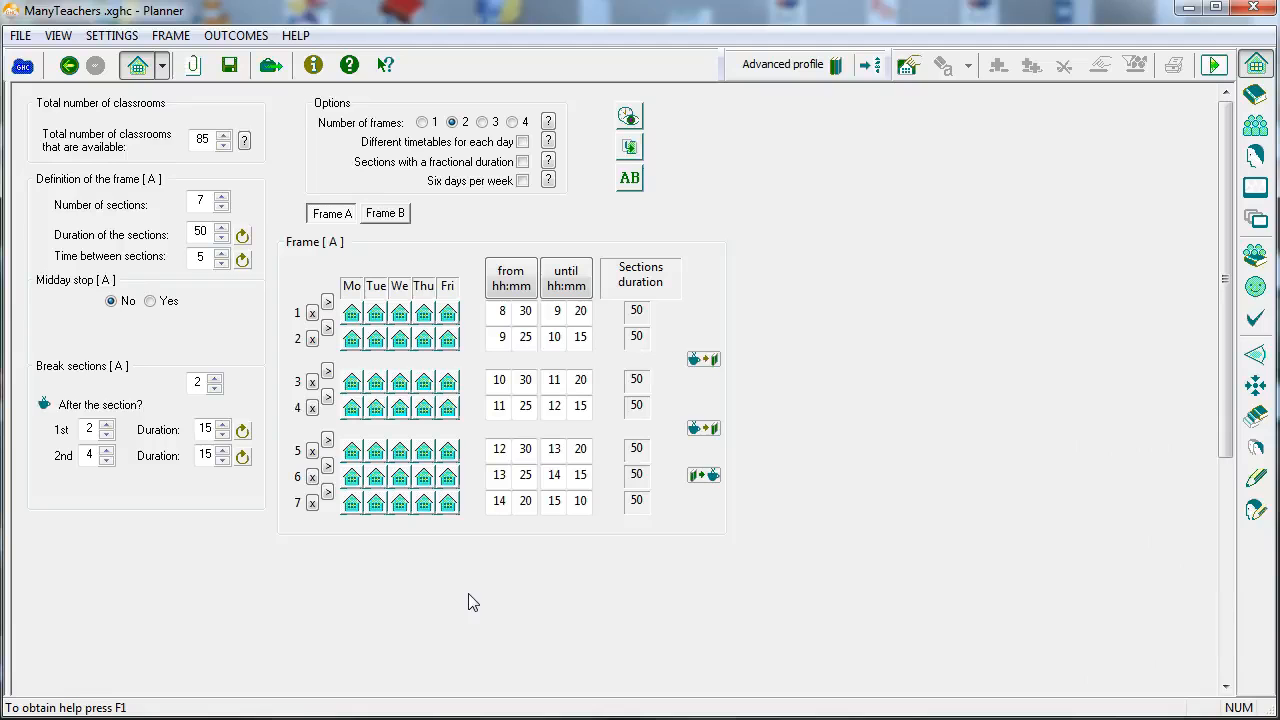
pyautogui.moveTo(940, 432)
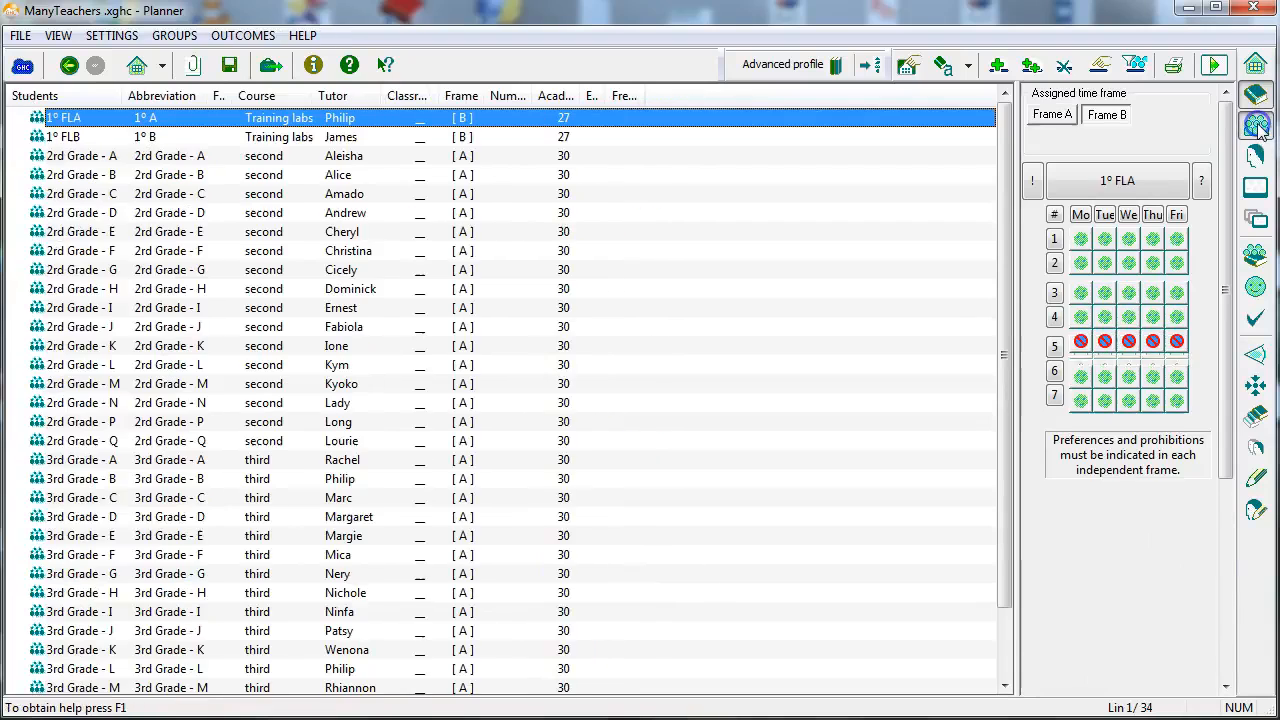
pyautogui.click(1256, 156)
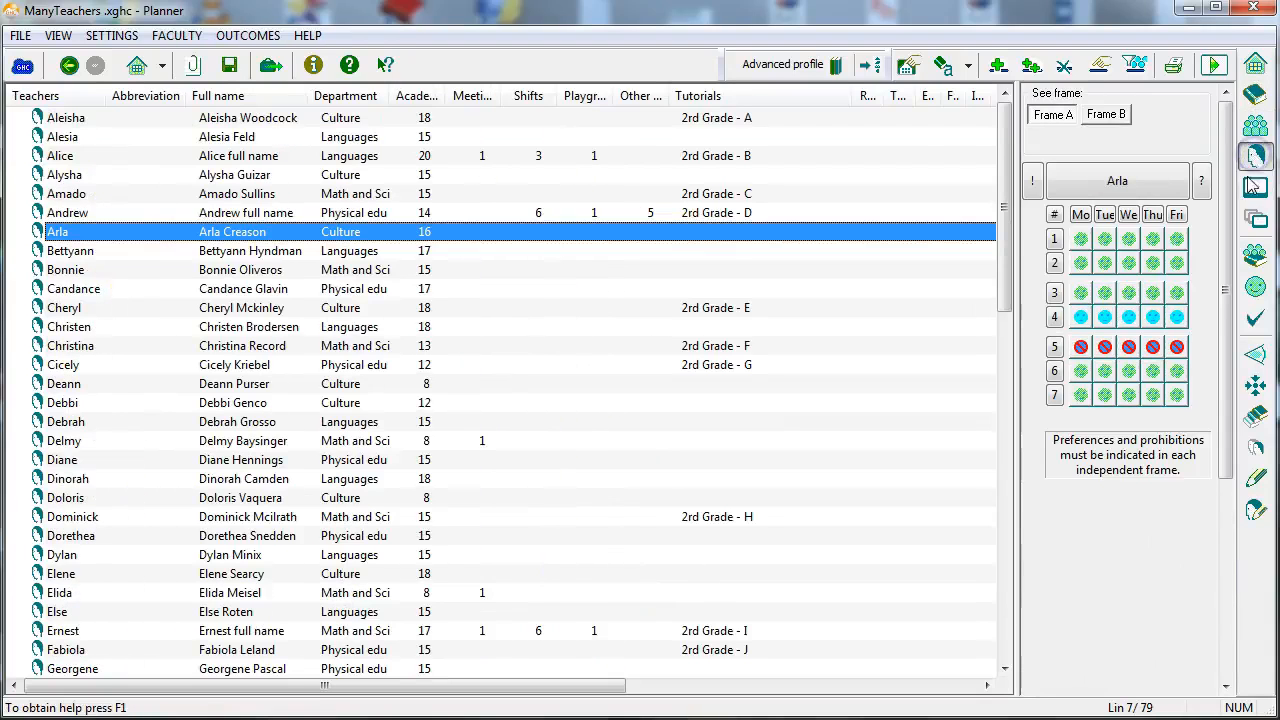
pyautogui.click(1256, 212)
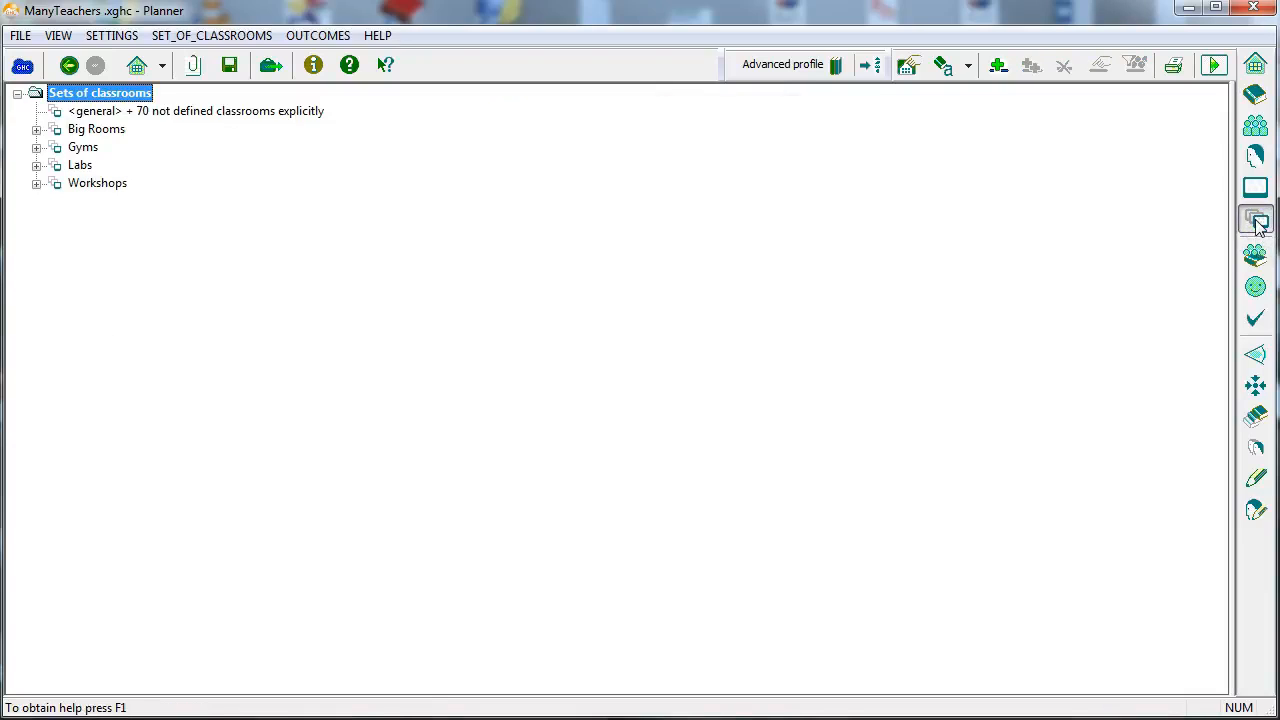
pyautogui.moveTo(1180, 256)
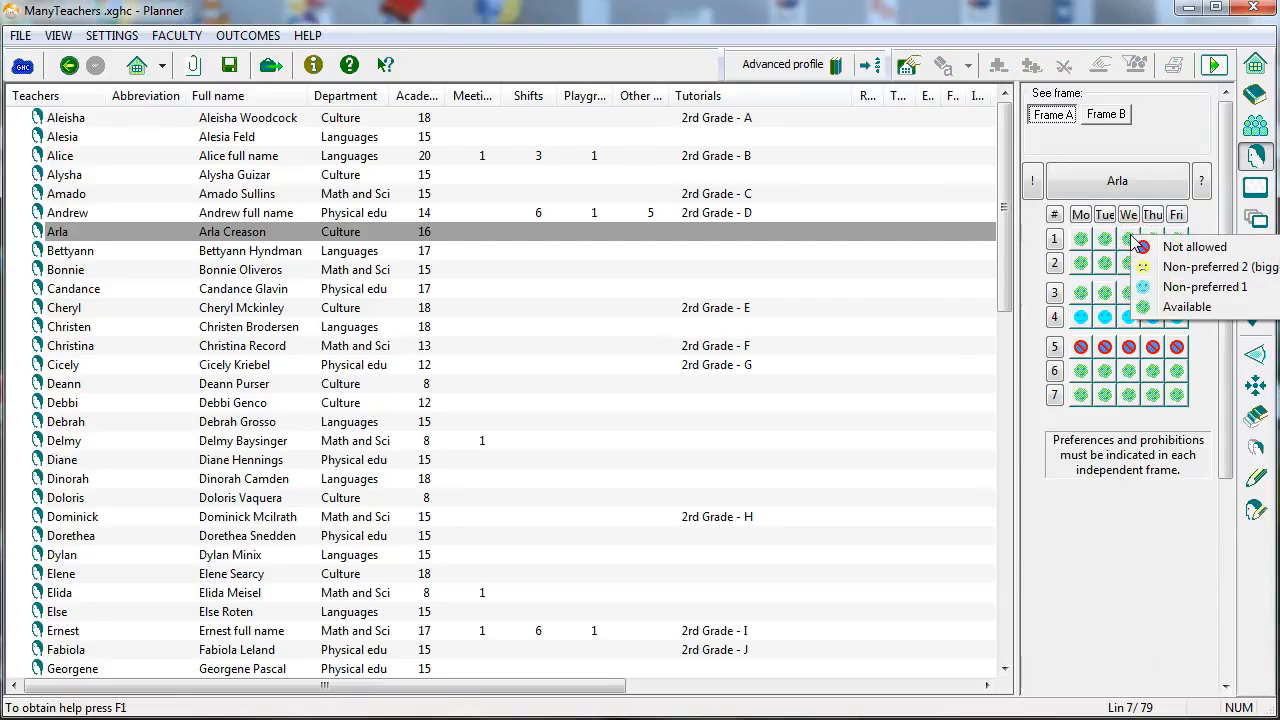
# Browse academic sessions, shifts, teacher meetings and complementary sessions, ending on the criteria weights.
pyautogui.click(1254, 254)
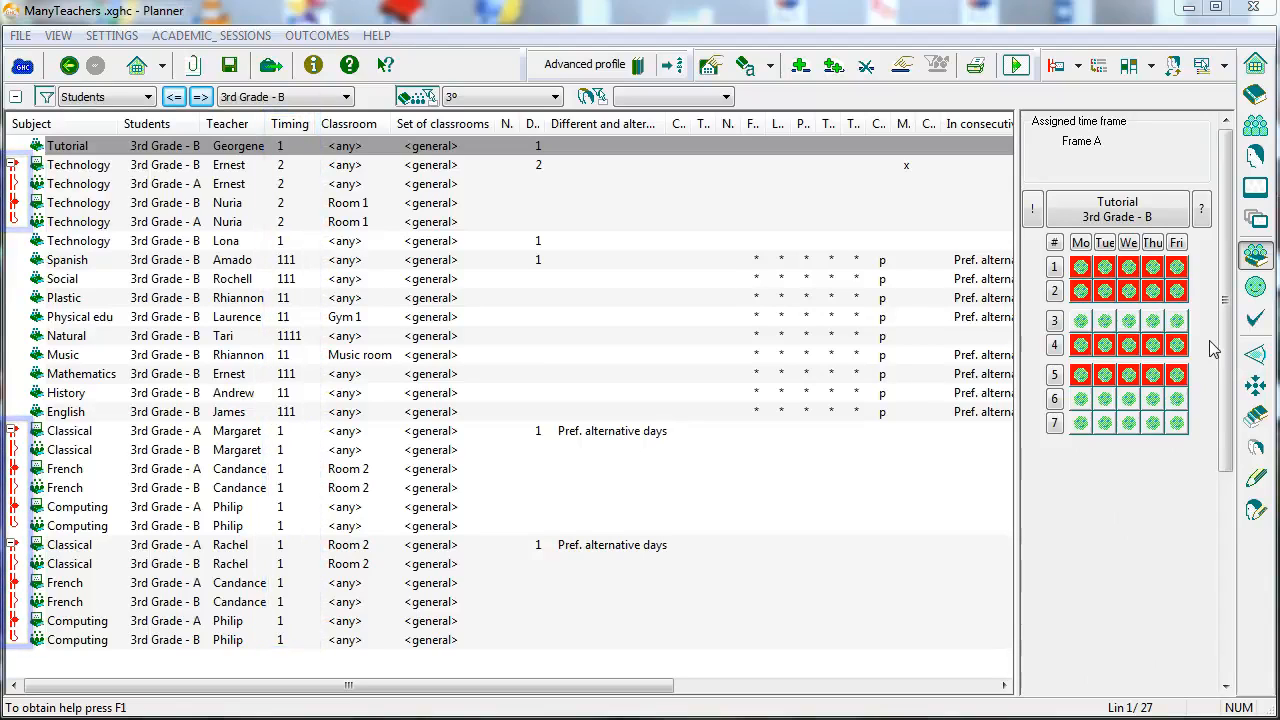
pyautogui.click(1256, 354)
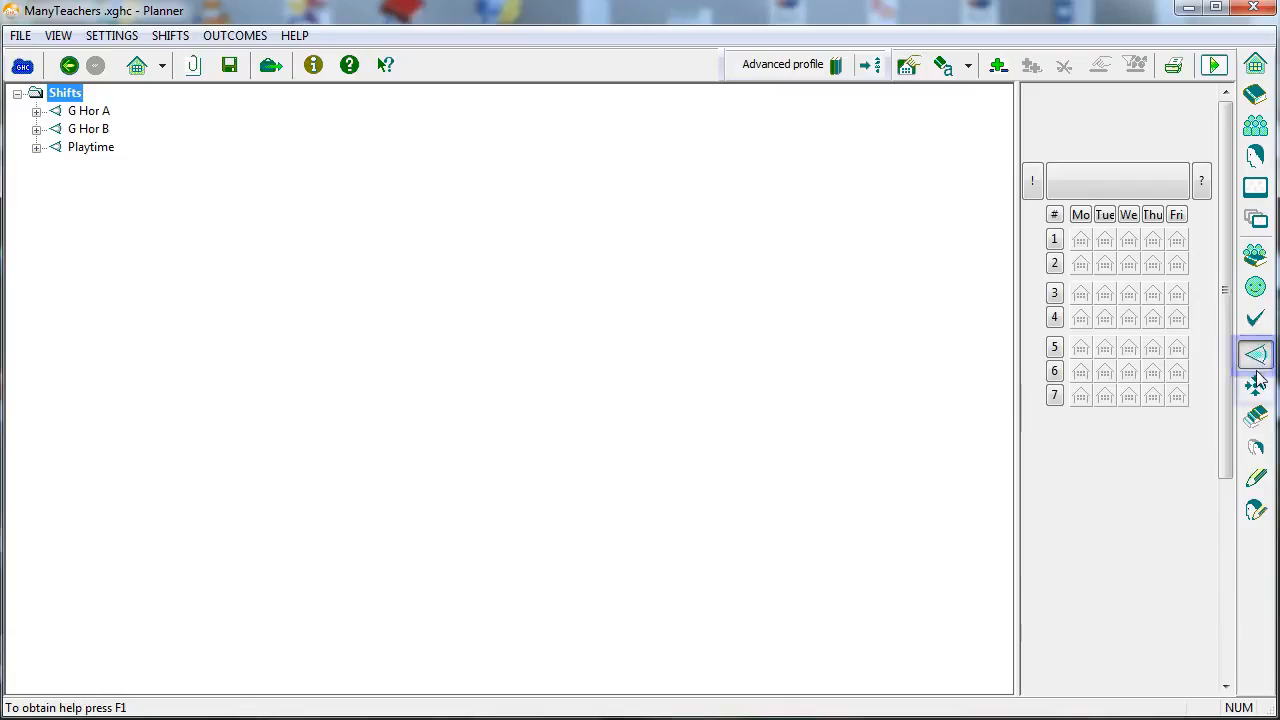
pyautogui.click(1256, 510)
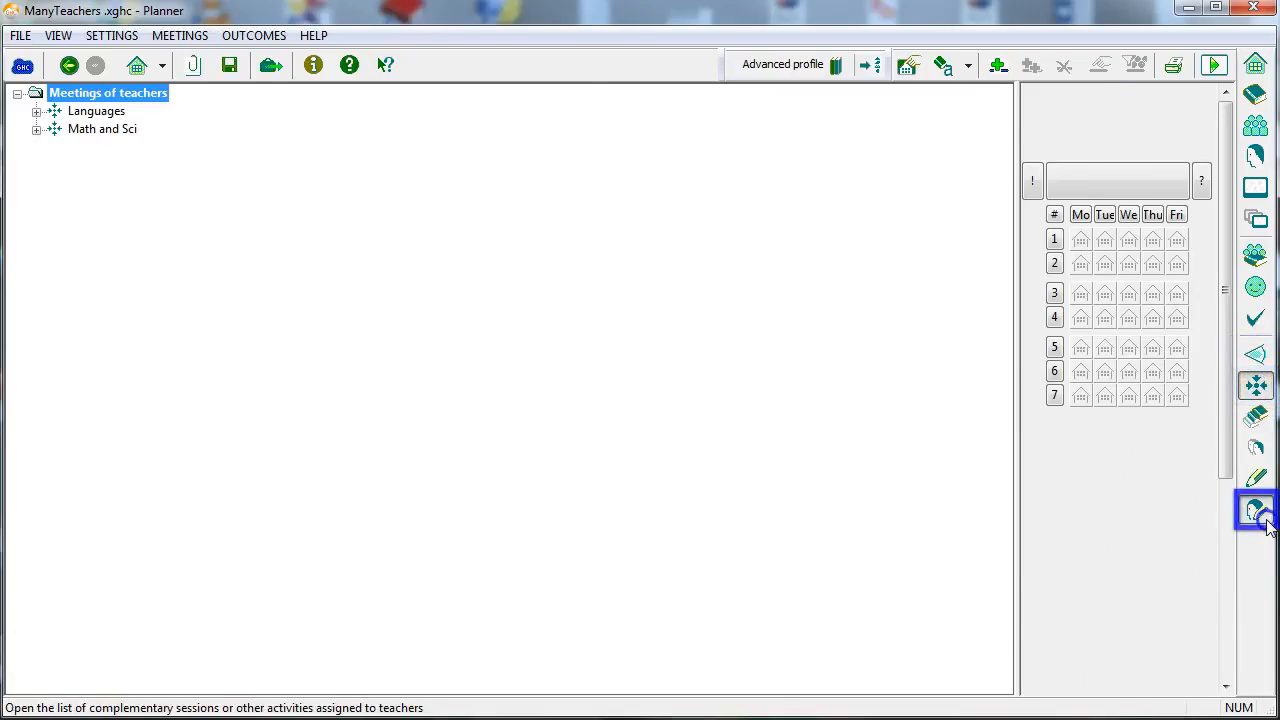
pyautogui.click(1256, 510)
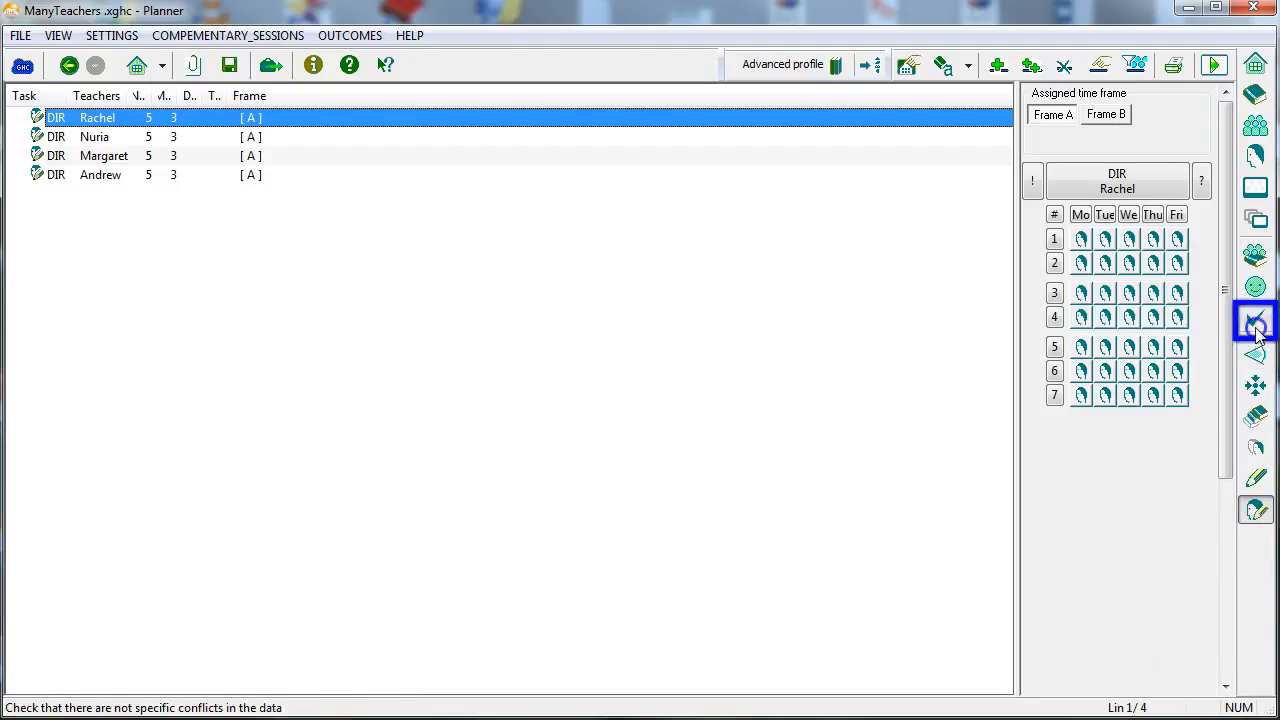
pyautogui.click(1256, 290)
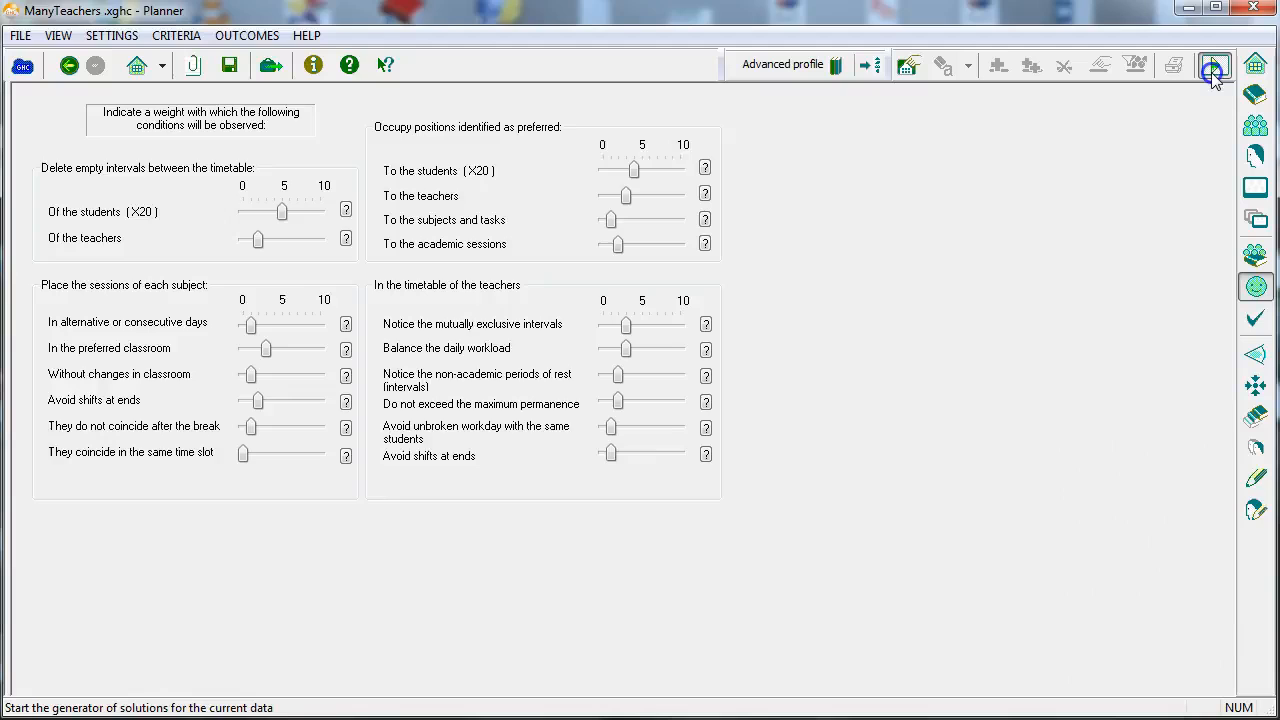
# Run the GHC Motor generator into ManyTeachersR1.xrho and review the run summary.
pyautogui.click(1214, 64)
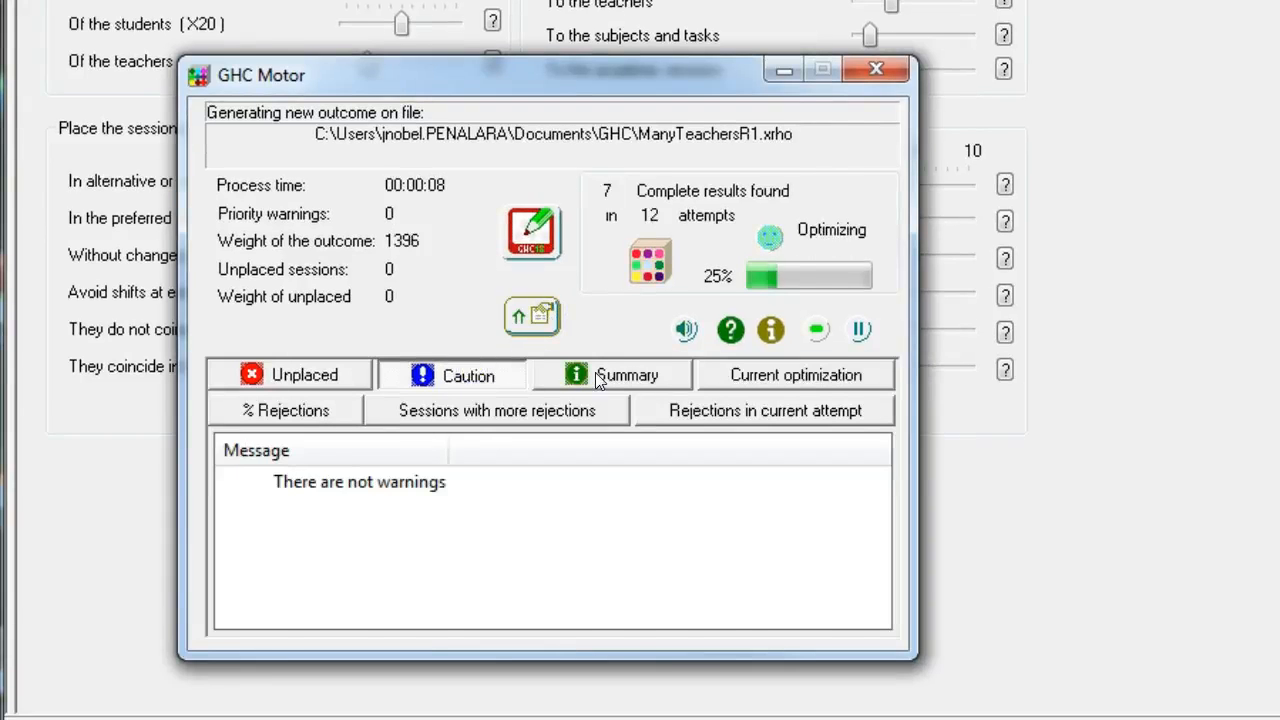
pyautogui.click(796, 376)
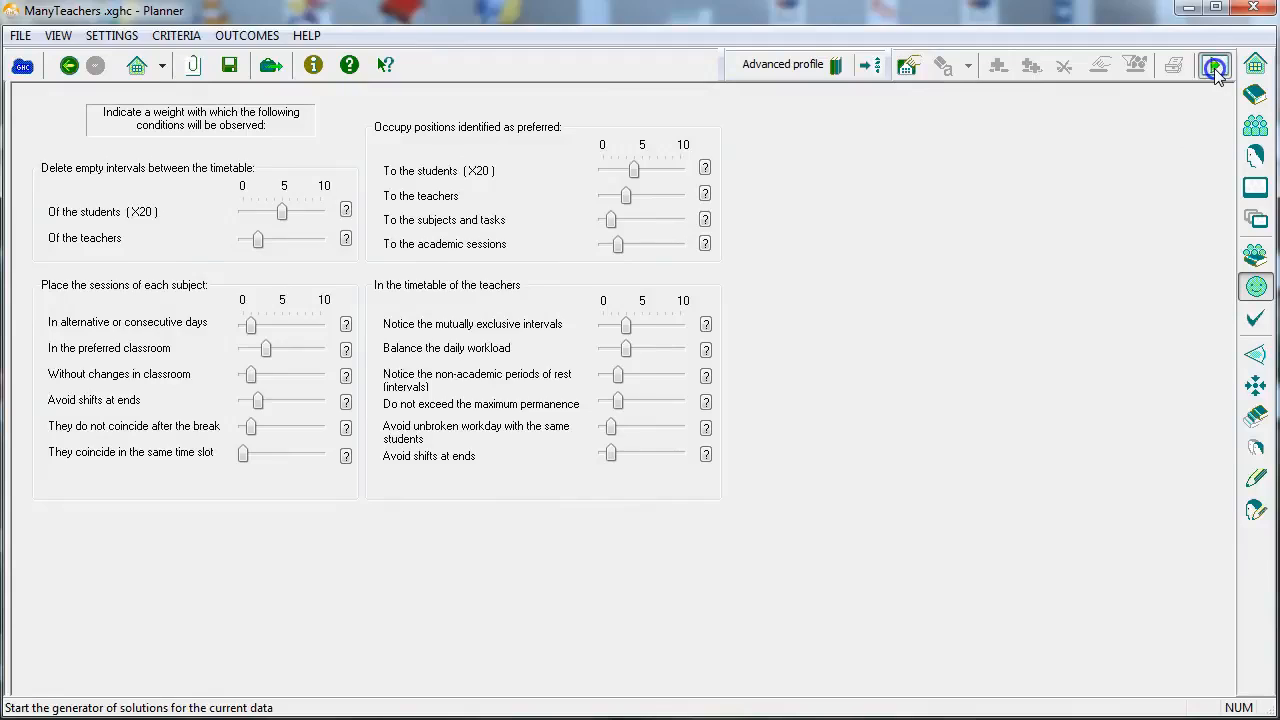
# Start the generator again, confirming a fresh engine session, to show the ManyTeachers R1 outcome.
pyautogui.click(1216, 64)
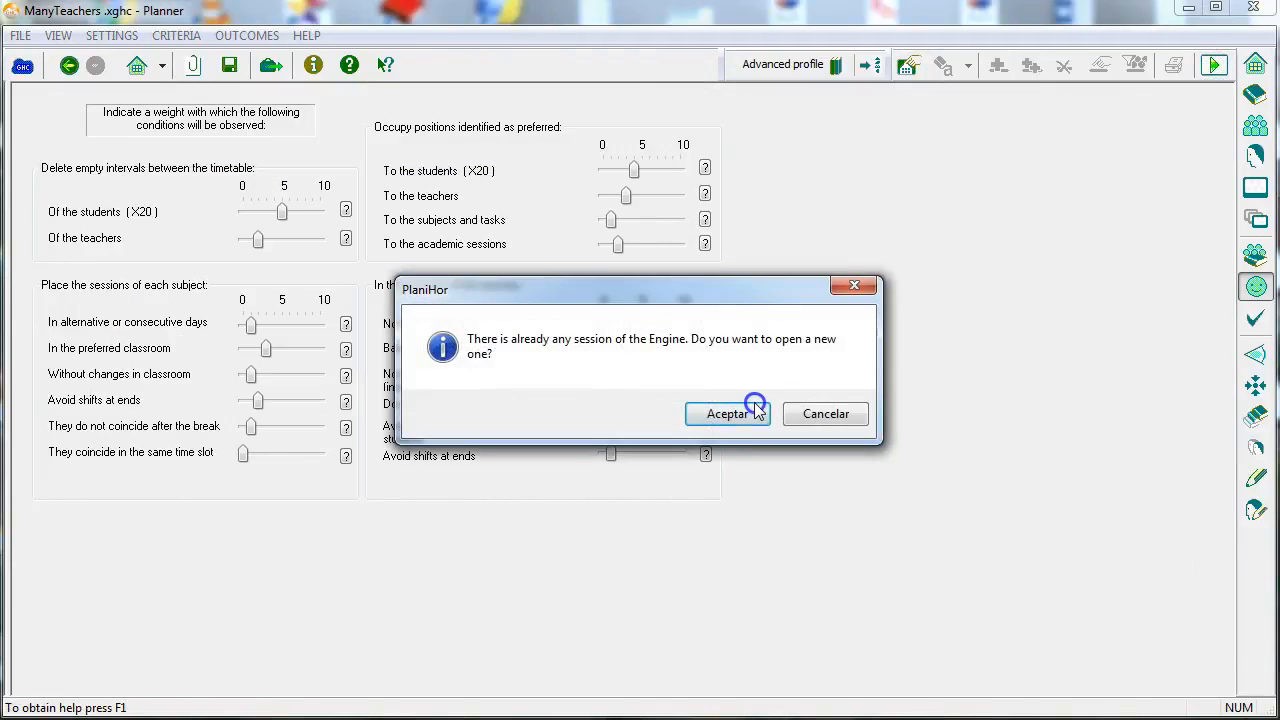
pyautogui.click(728, 412)
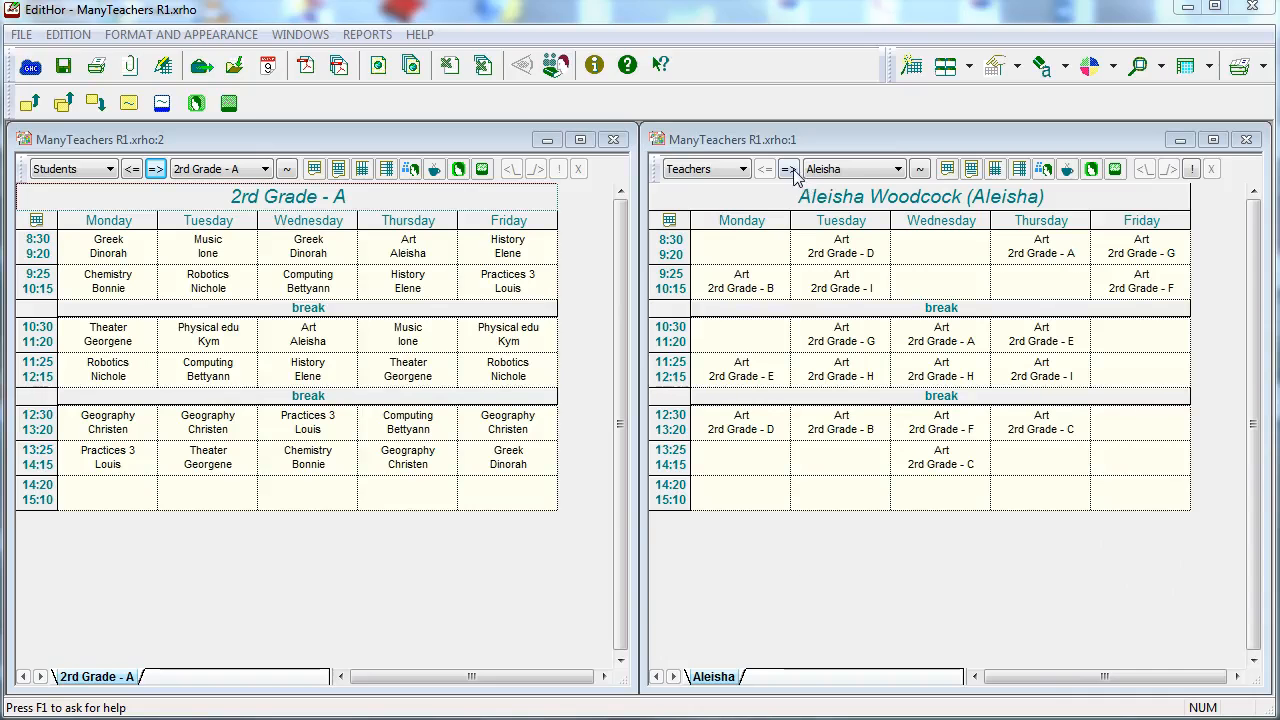
# Show 2nd Grade - C beside Alysha's timetable and look over the FILE transfer options.
pyautogui.click(790, 168)
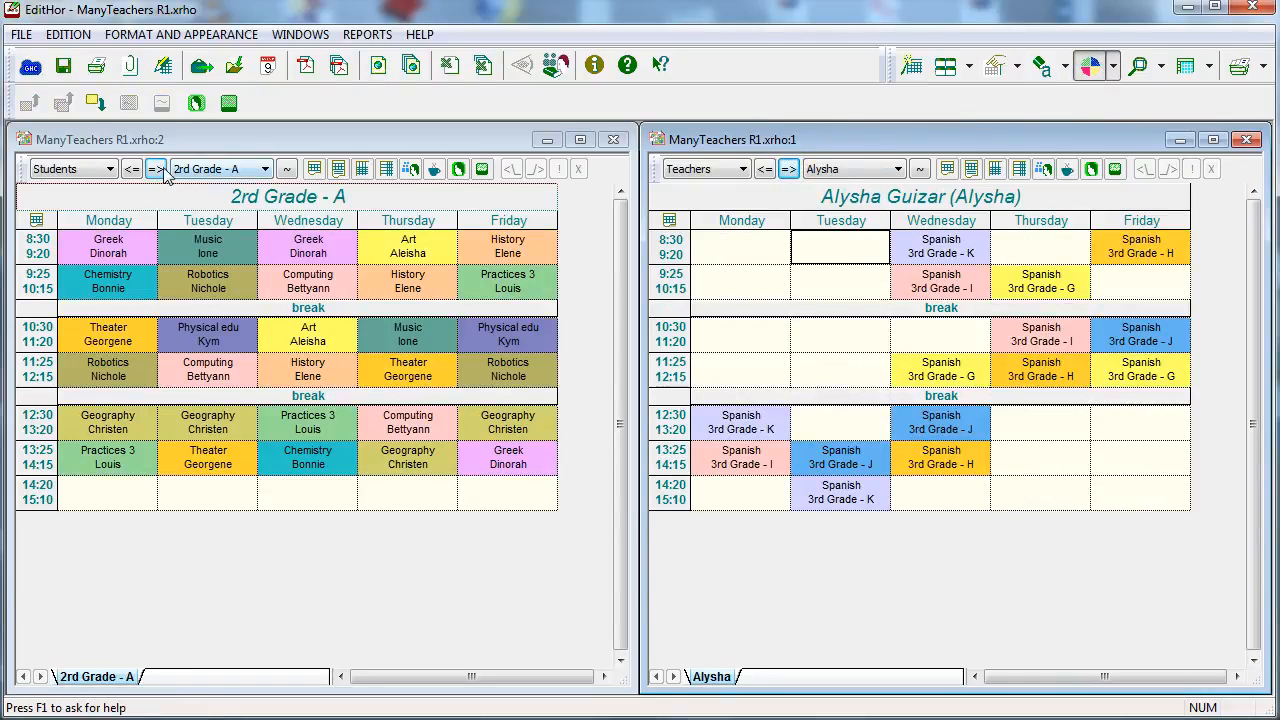
pyautogui.click(156, 168)
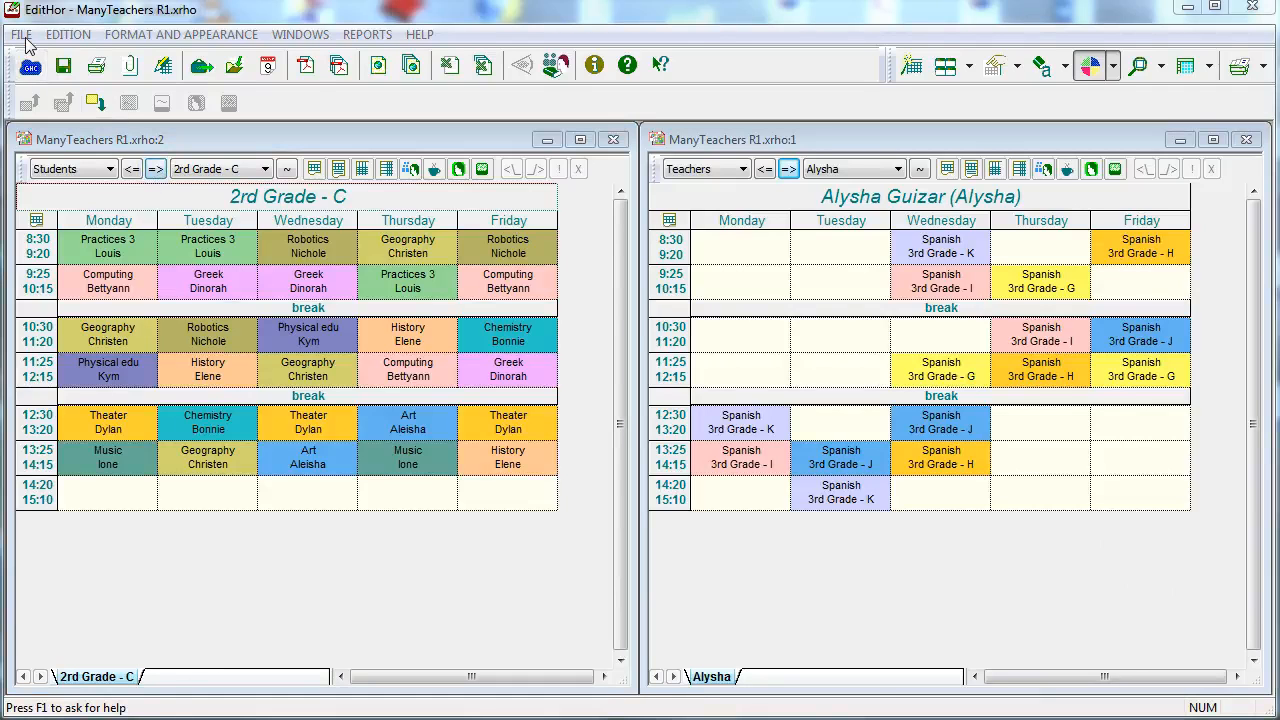
pyautogui.click(20, 34)
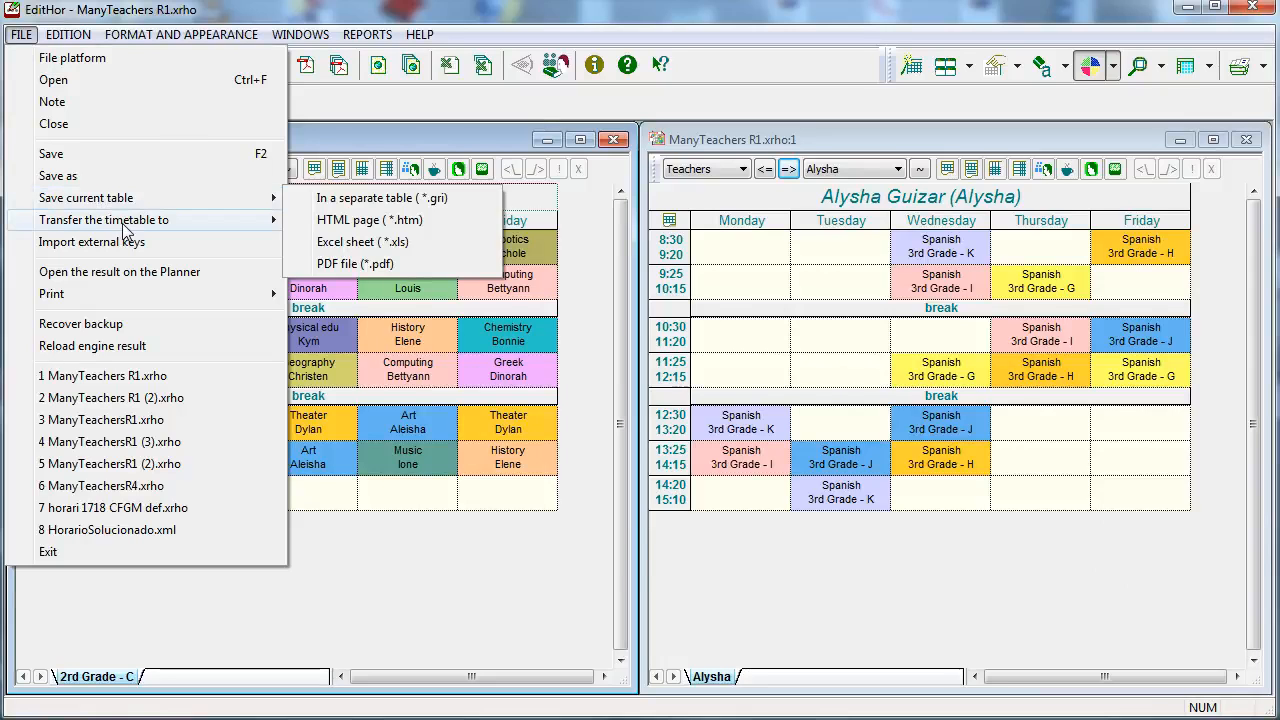
pyautogui.click(380, 198)
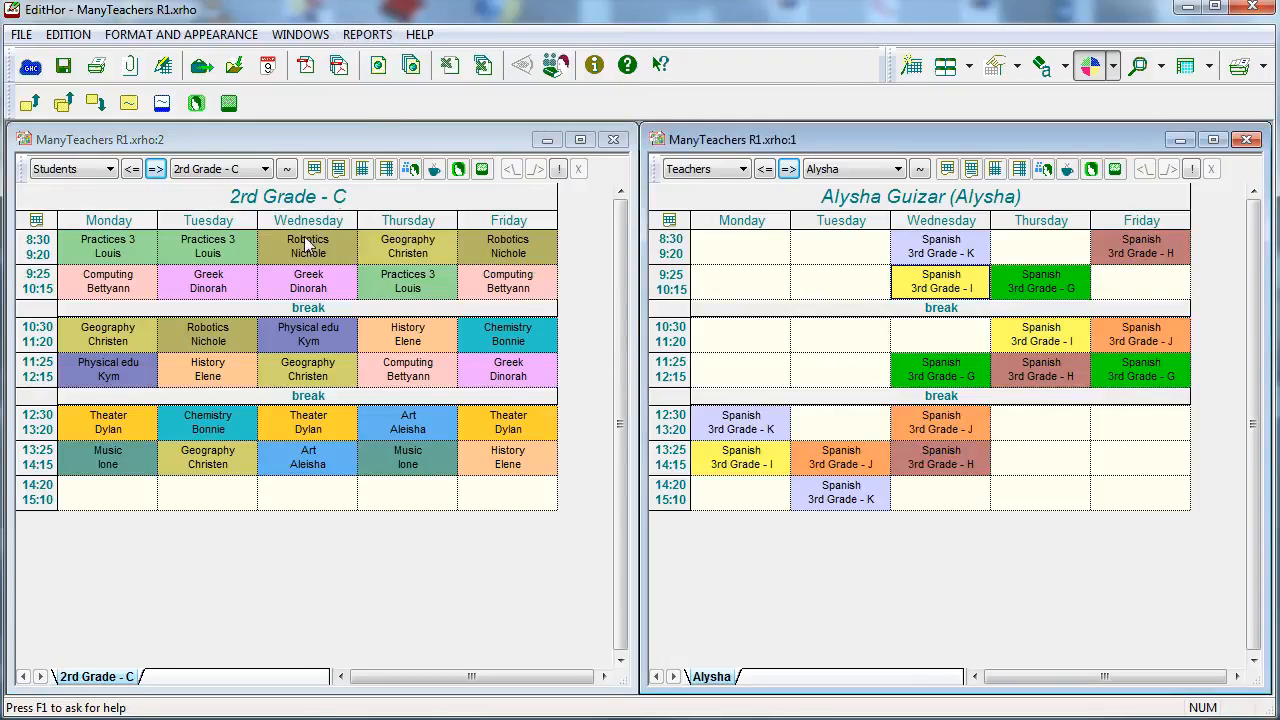
# Move Alysha's Spanish sessions to Friday and add the Art Meeting from the unplaced sessions list.
pyautogui.click(68, 34)
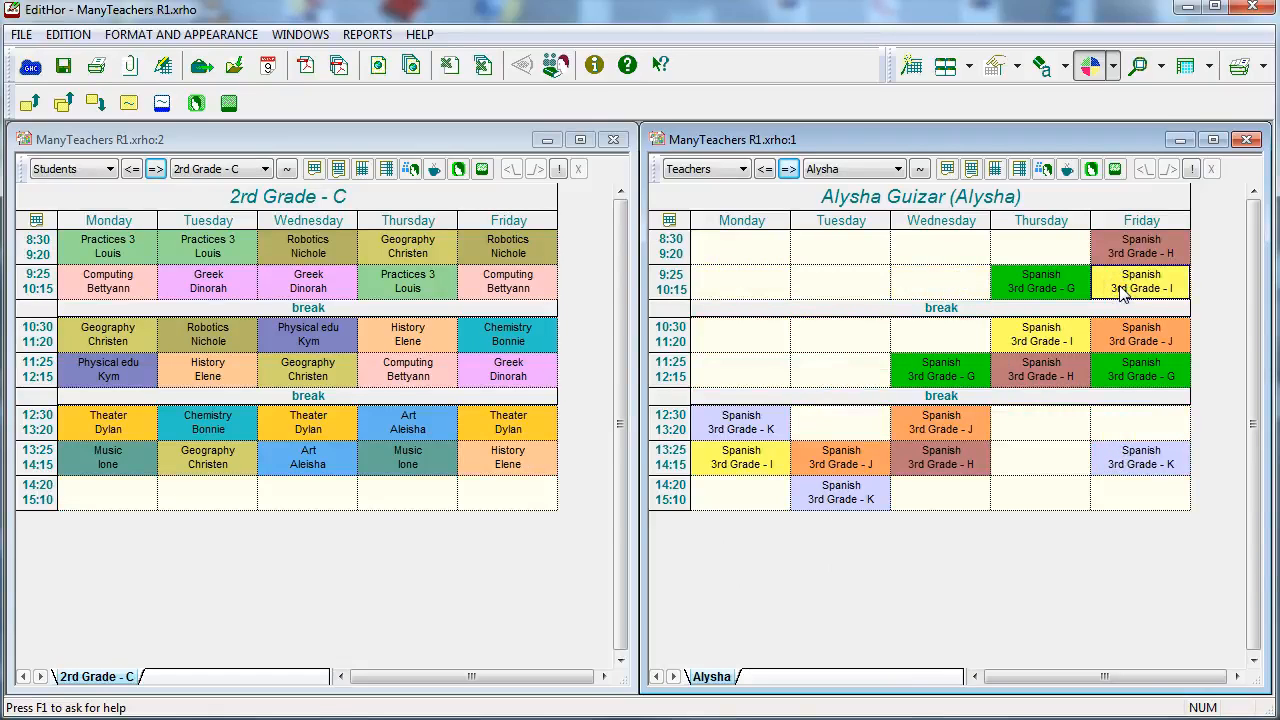
pyautogui.click(368, 34)
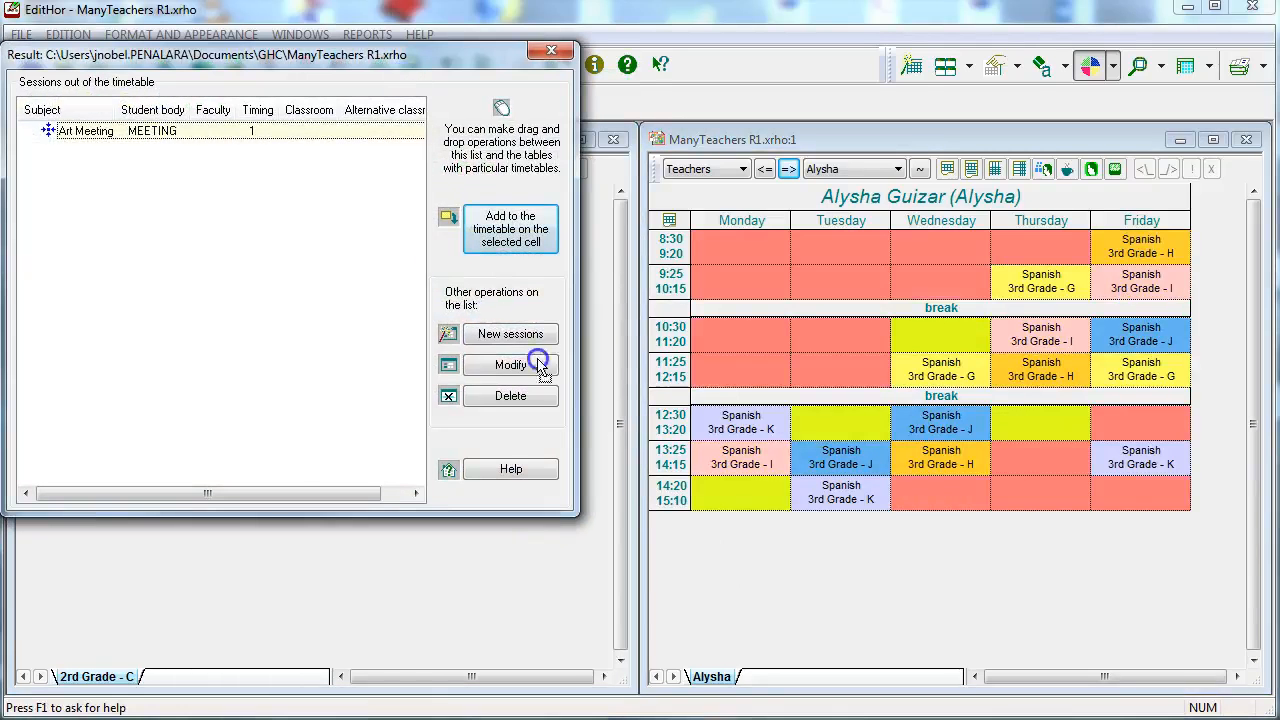
pyautogui.click(510, 228)
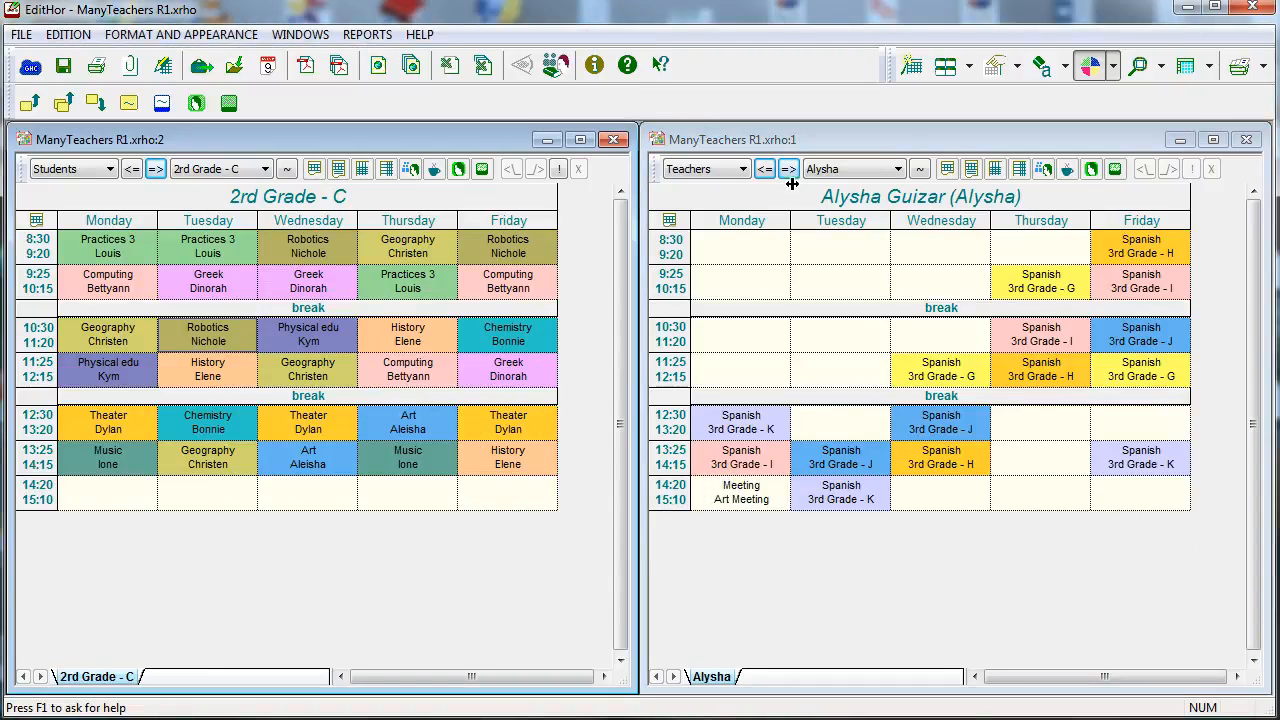
pyautogui.click(258, 168)
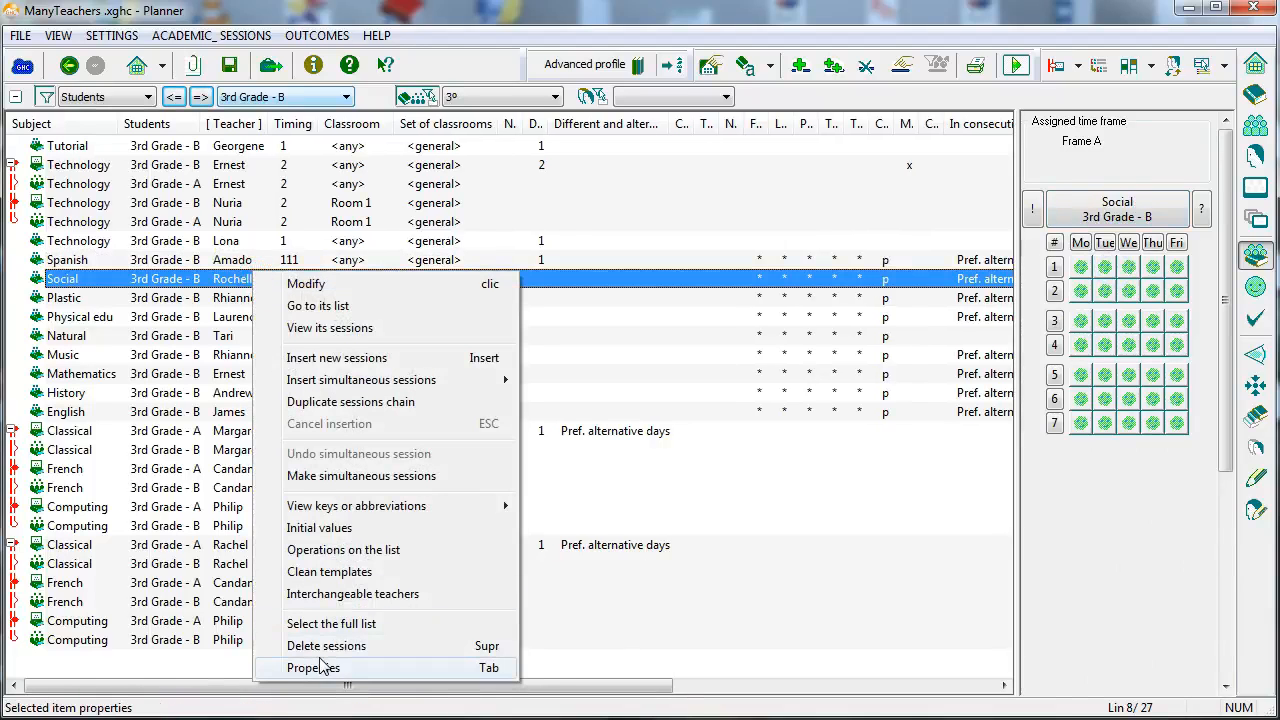
# Set the Social 3rd Grade - B block to penalize minimum-duration blocks in its properties.
pyautogui.click(314, 668)
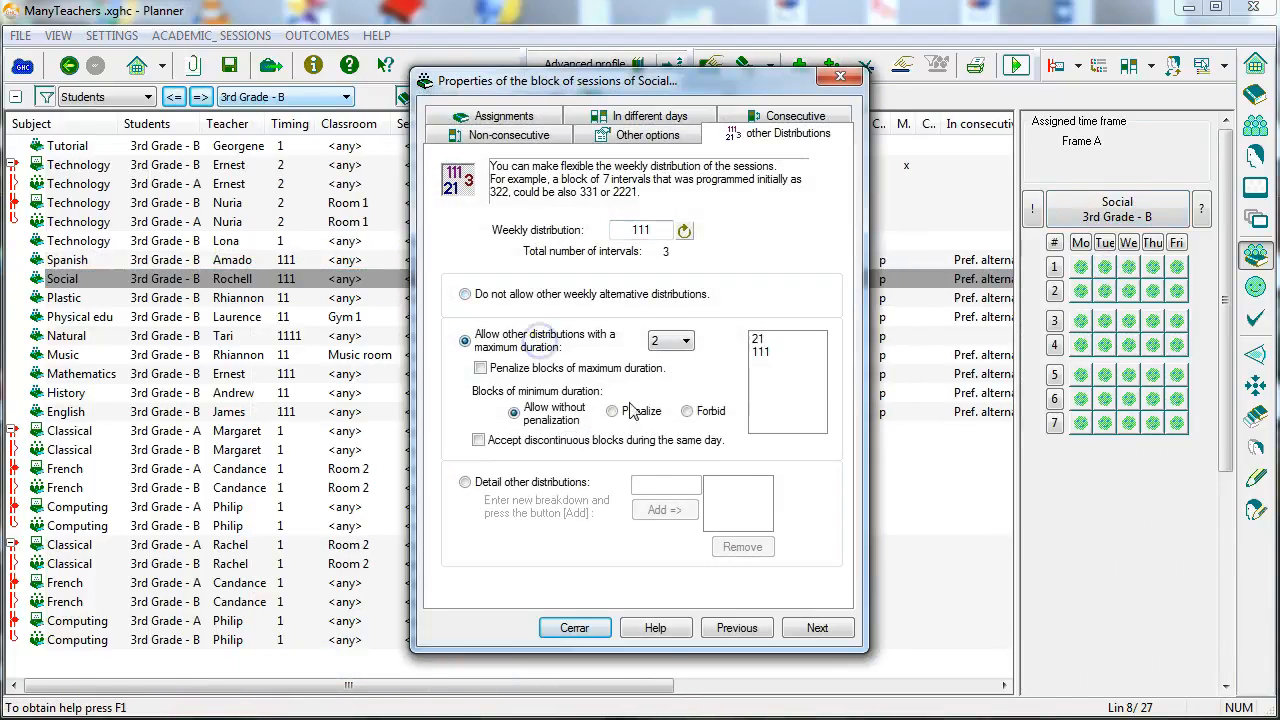
pyautogui.click(612, 412)
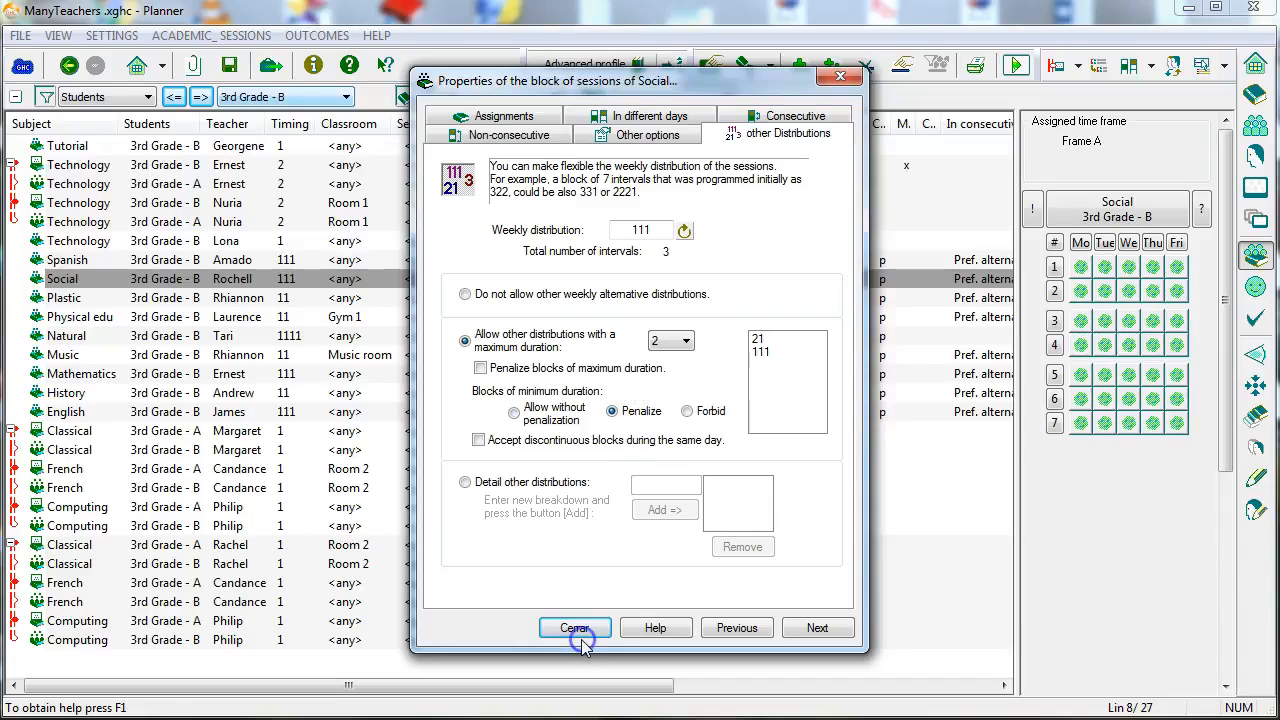
pyautogui.click(574, 628)
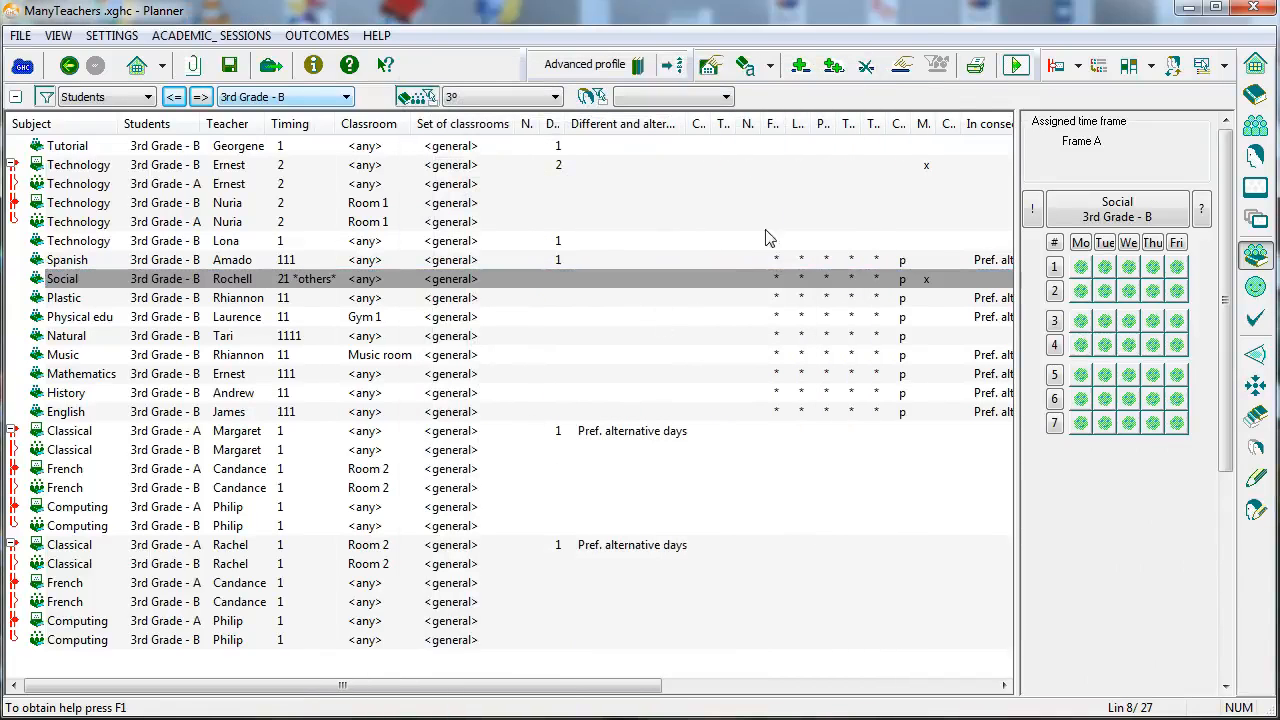
# Generate a new optimized timetable in GHC Motor, check the current optimization progress and return to EditHor.
pyautogui.click(1016, 64)
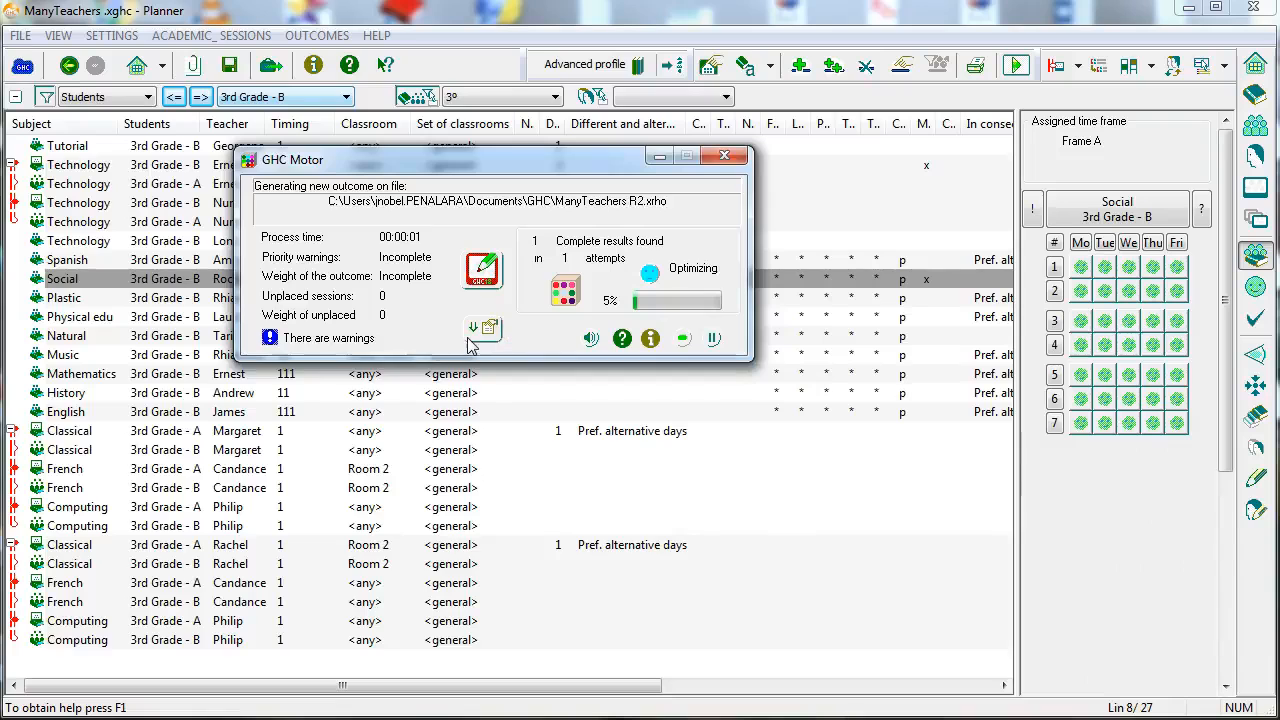
pyautogui.click(484, 330)
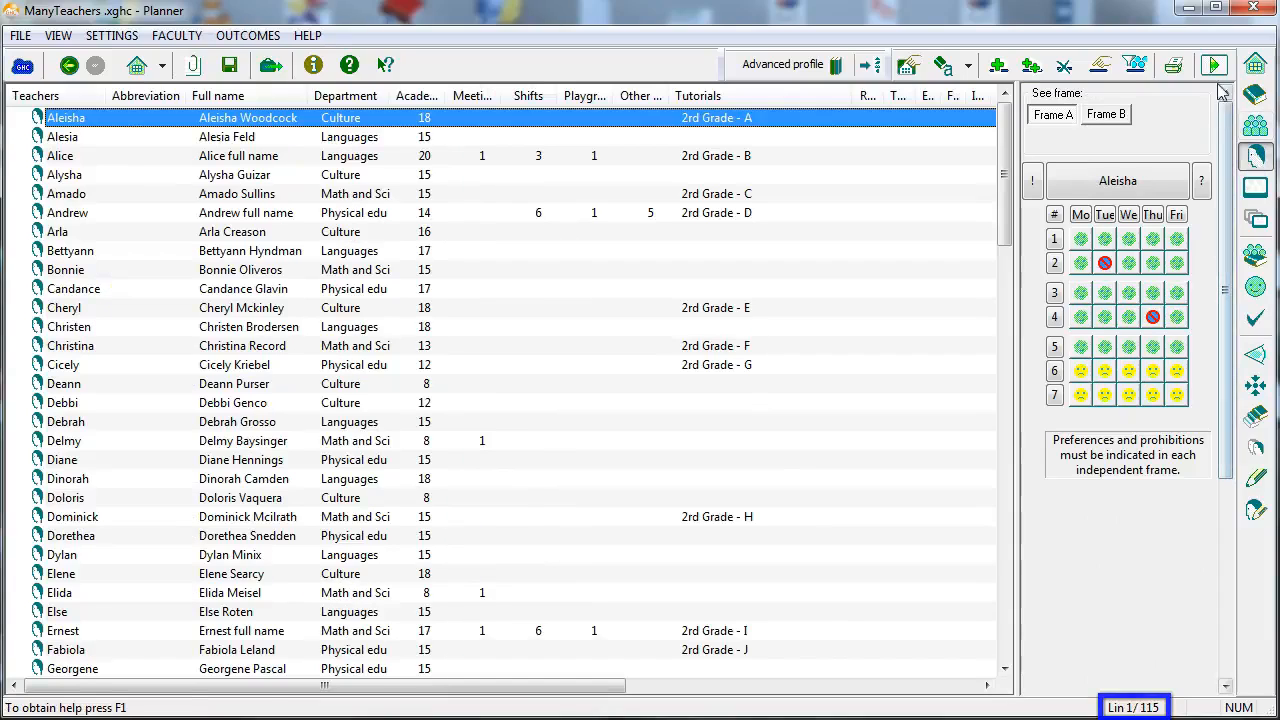
pyautogui.click(1212, 64)
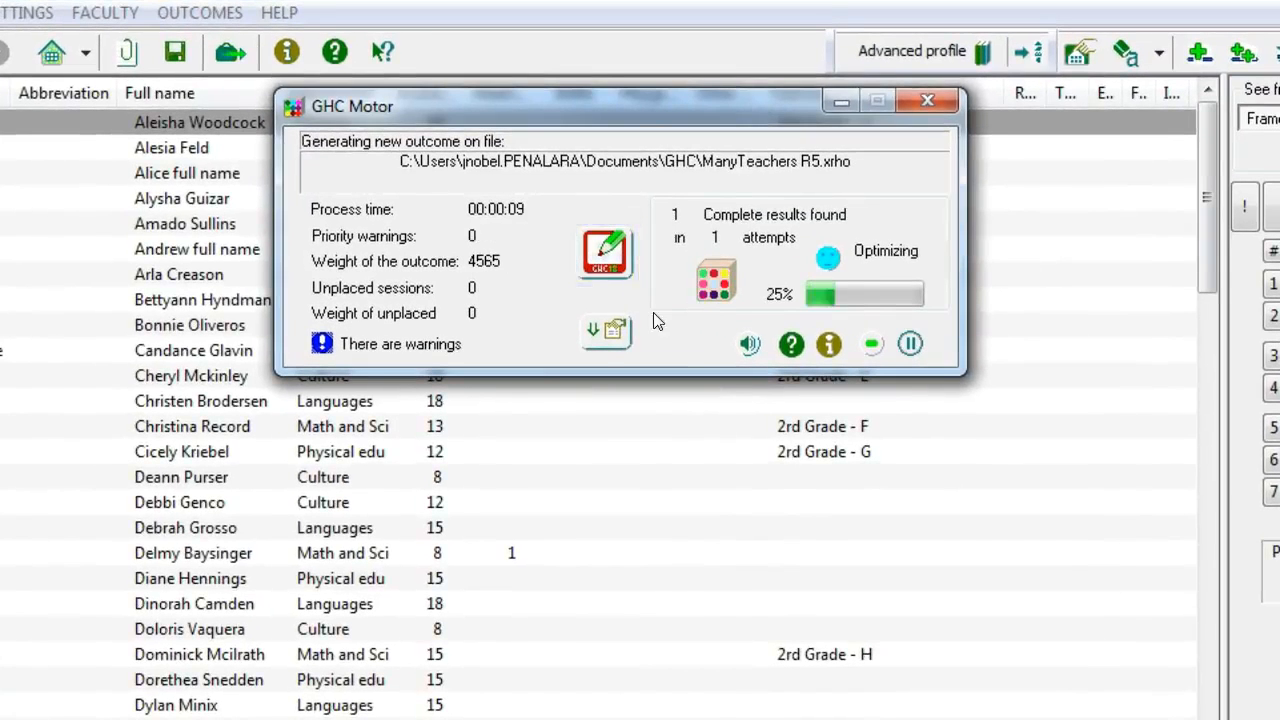
pyautogui.click(604, 332)
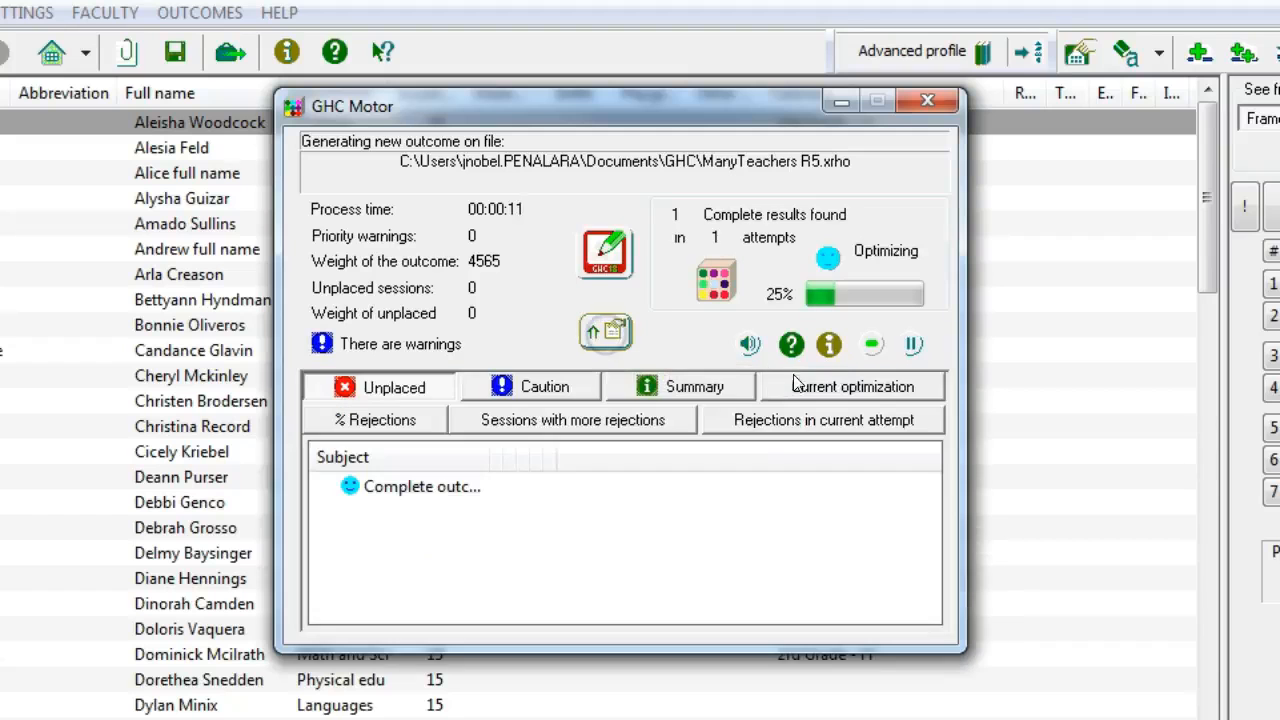
pyautogui.click(852, 388)
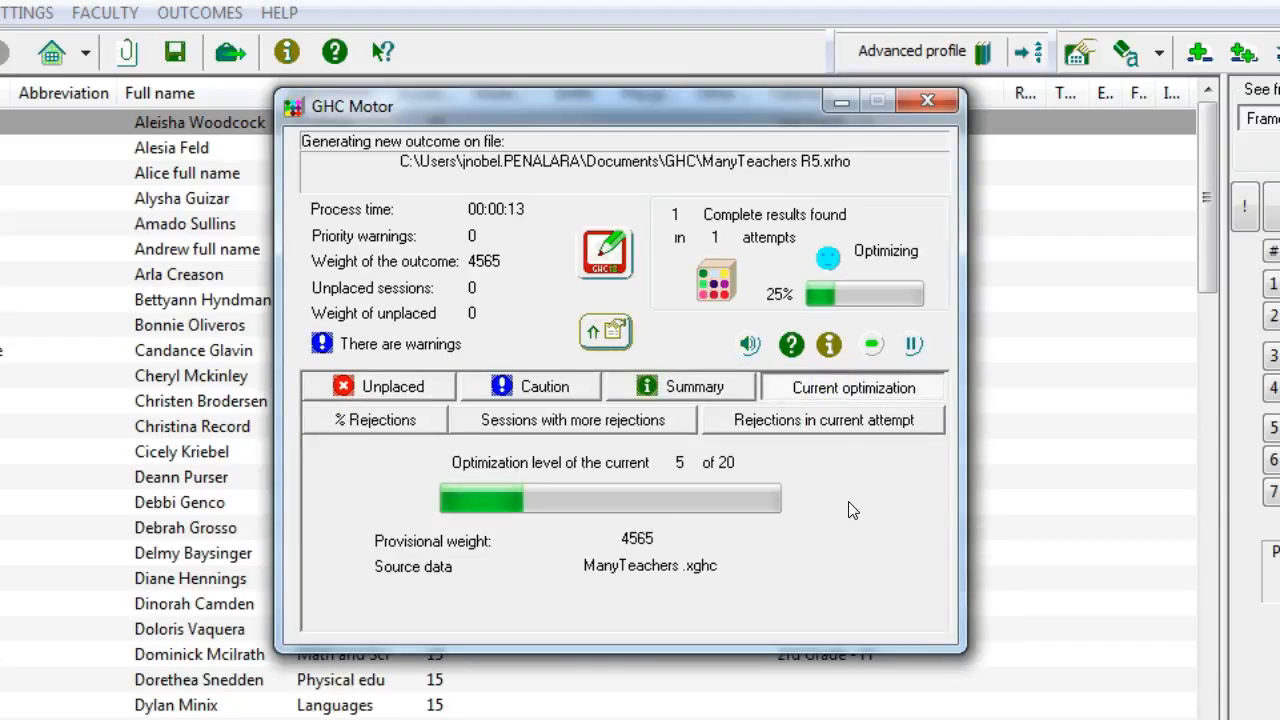
pyautogui.click(924, 100)
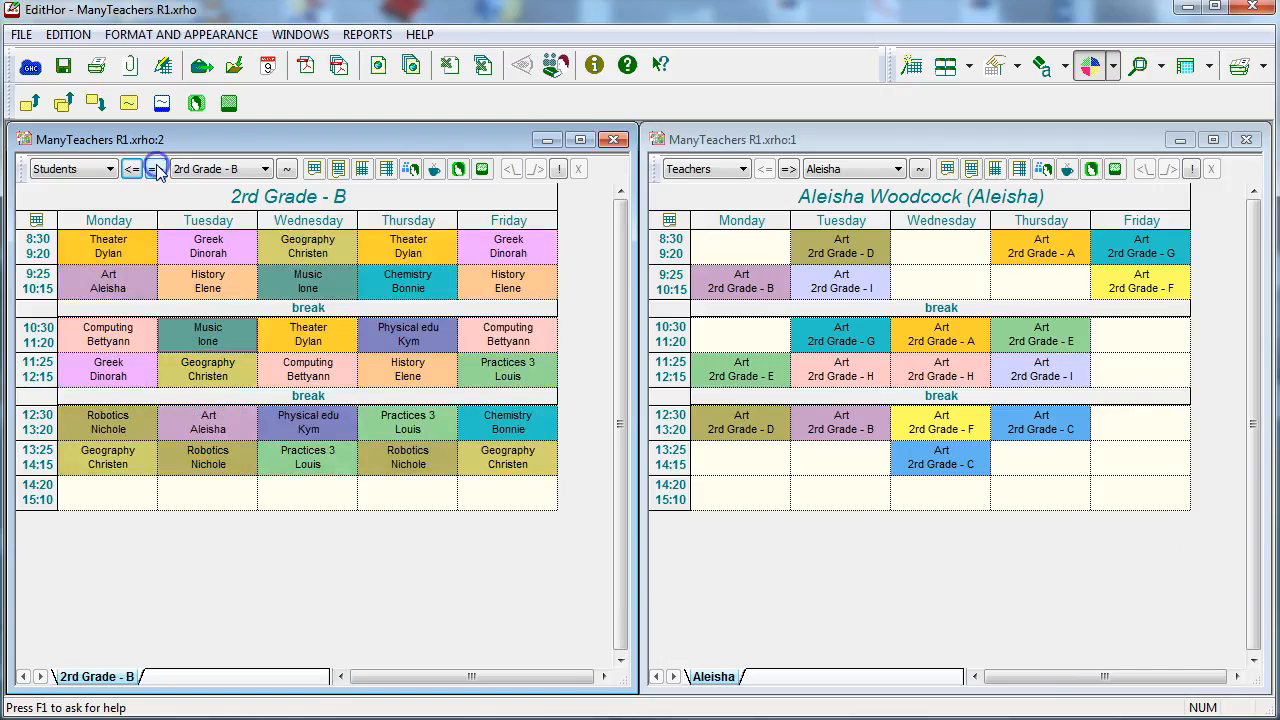
# Show 2nd Grade - D and Alice's timetables, then a full-page view of the 2nd Grade - A week.
pyautogui.click(156, 168)
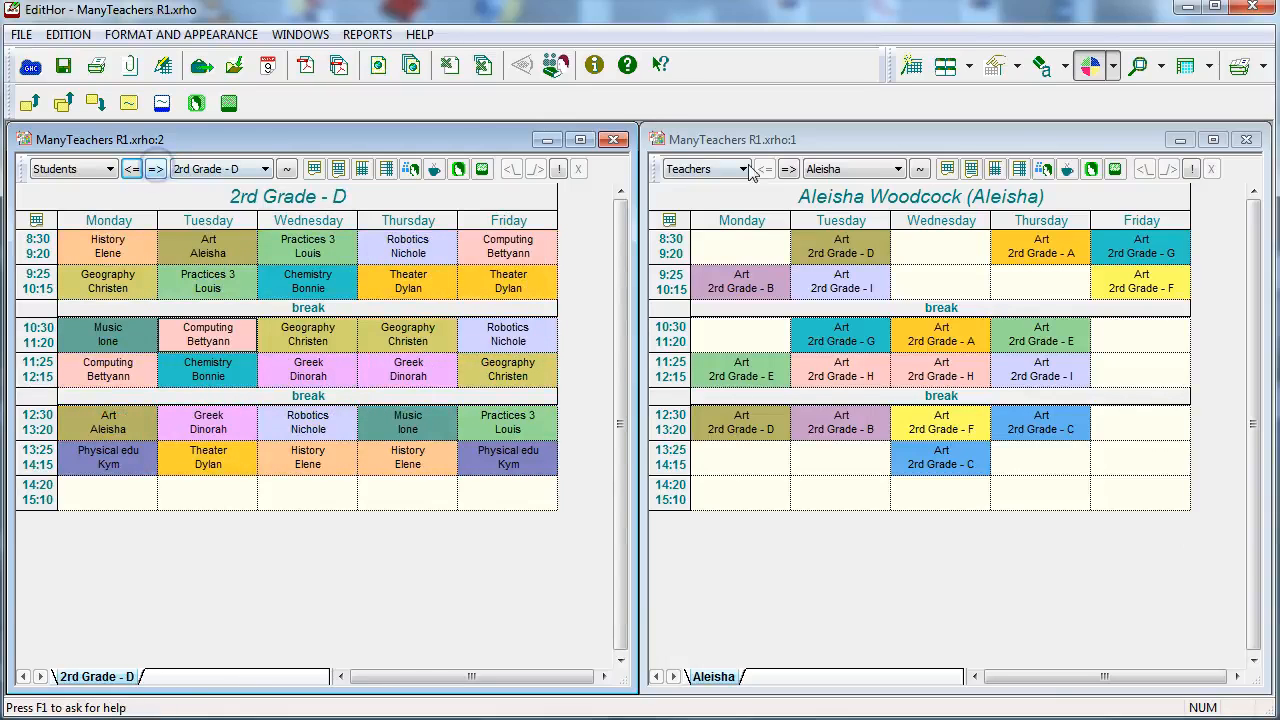
pyautogui.click(788, 168)
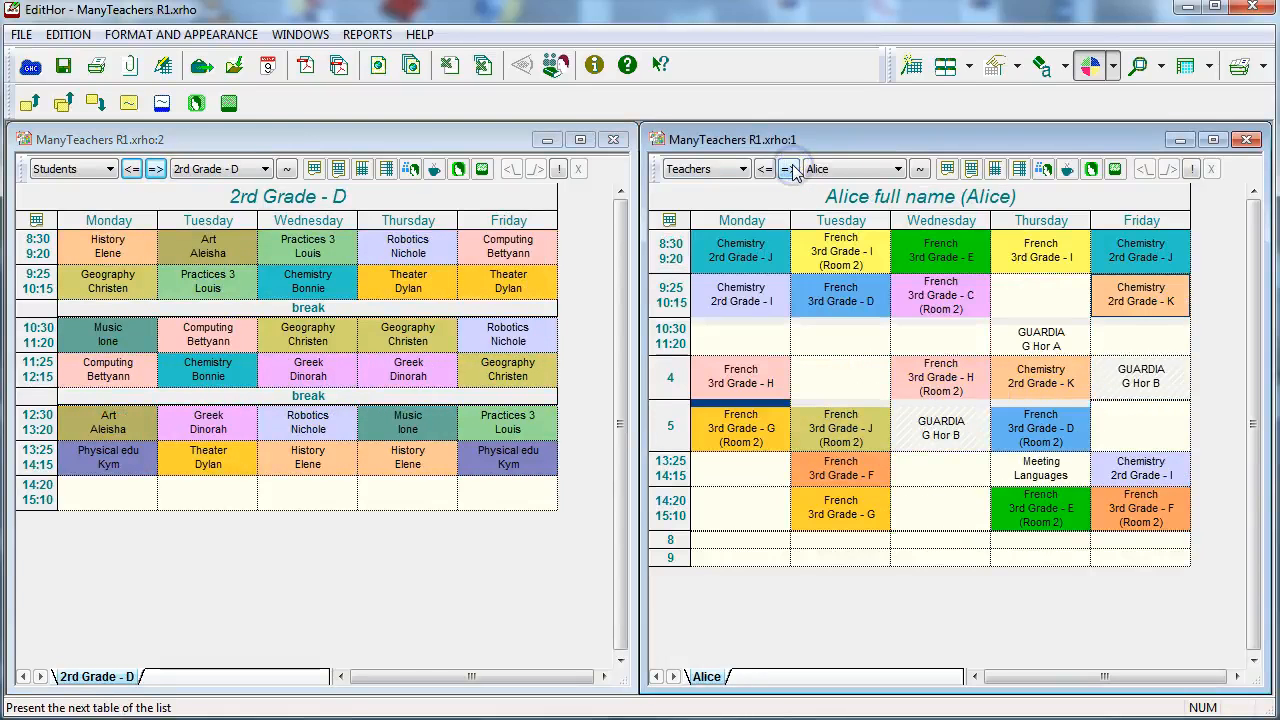
pyautogui.click(788, 168)
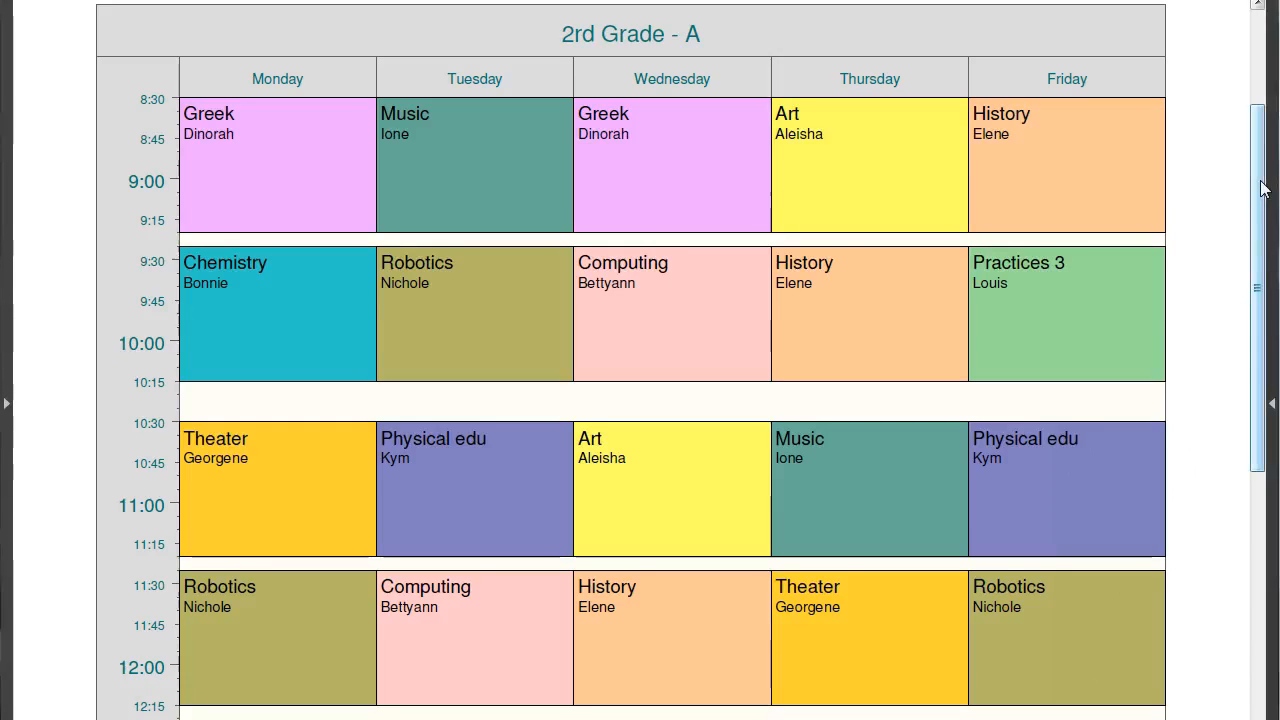
pyautogui.scroll(-3)
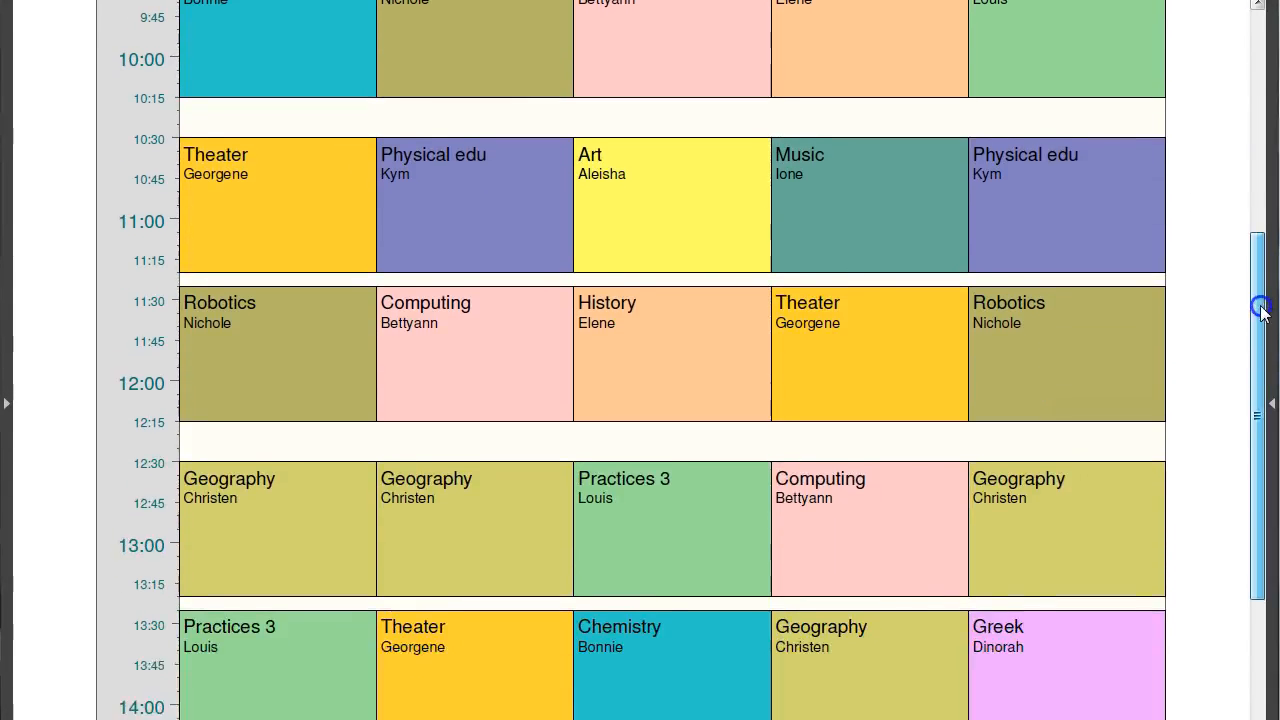
pyautogui.scroll(-3)
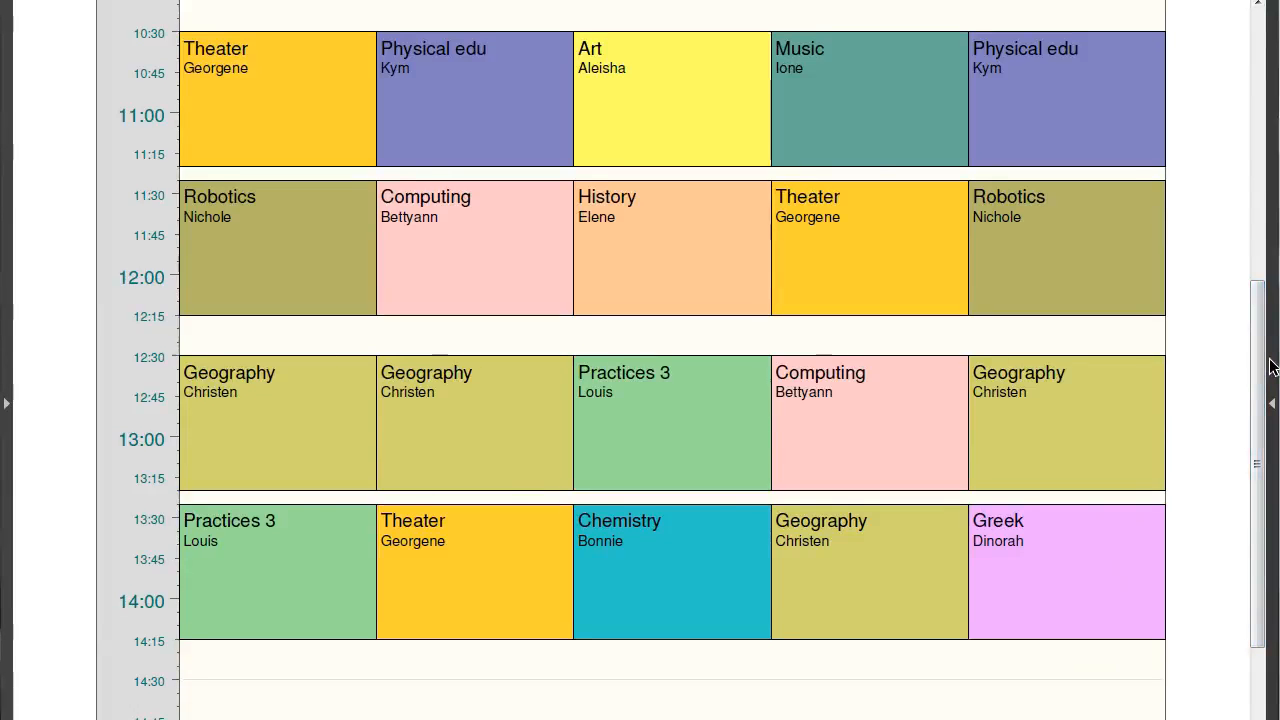